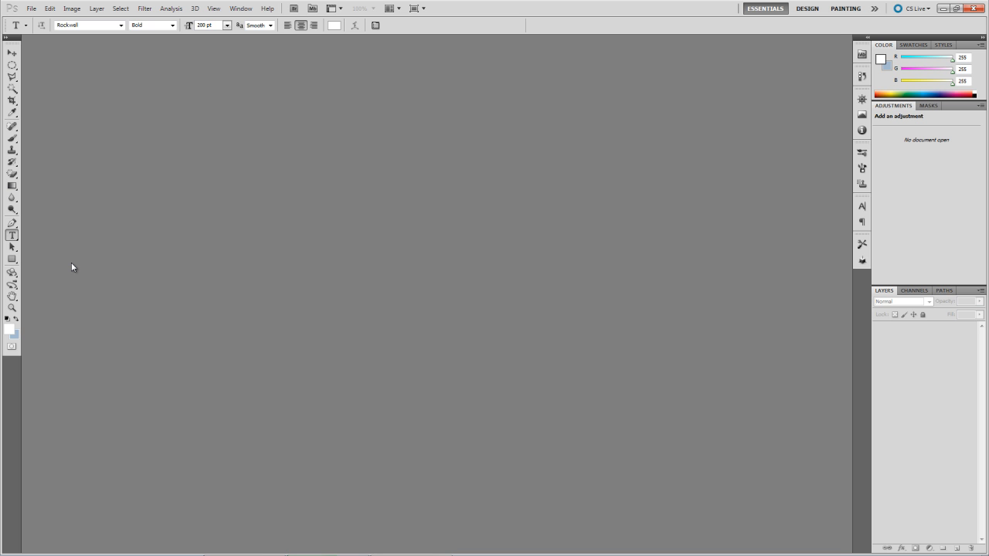
# Start a new document and name it Fringe Title Demo.
pyautogui.click(30, 9)
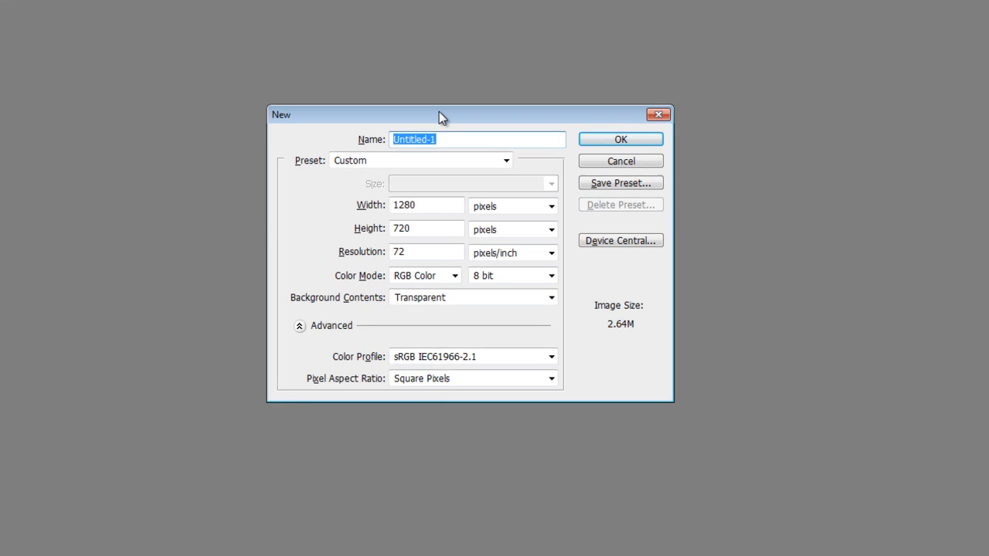
pyautogui.write('Fringe T')
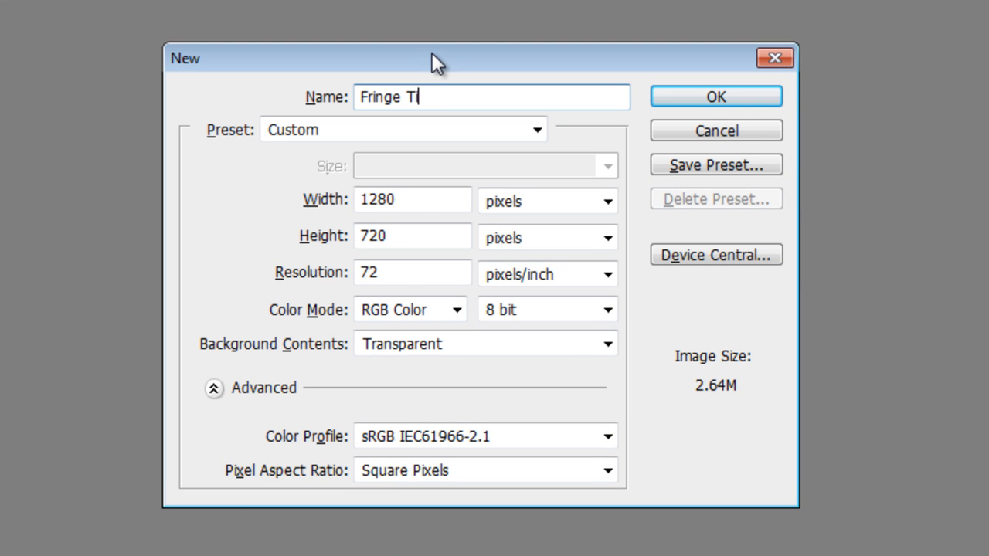
pyautogui.write('itle Demo')
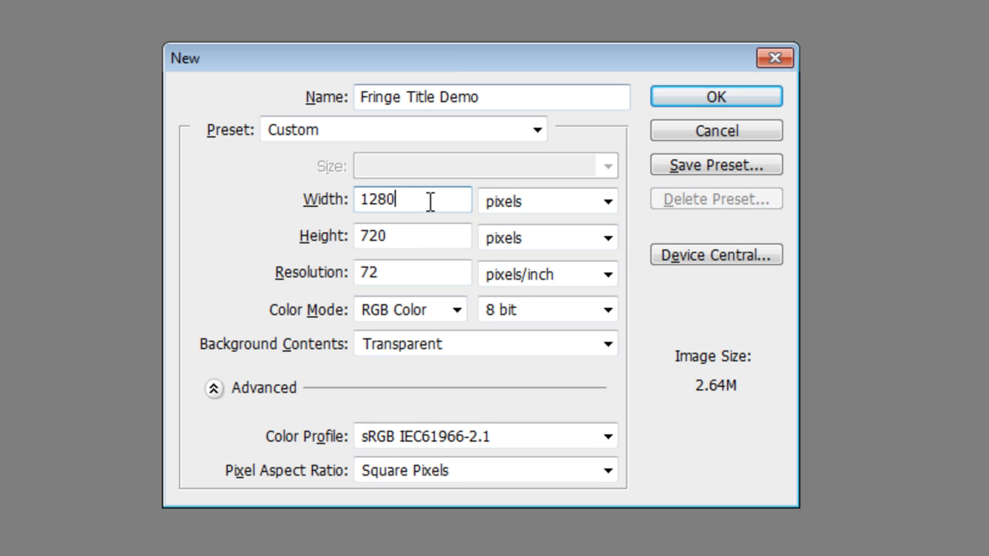
pyautogui.moveTo(412, 201)
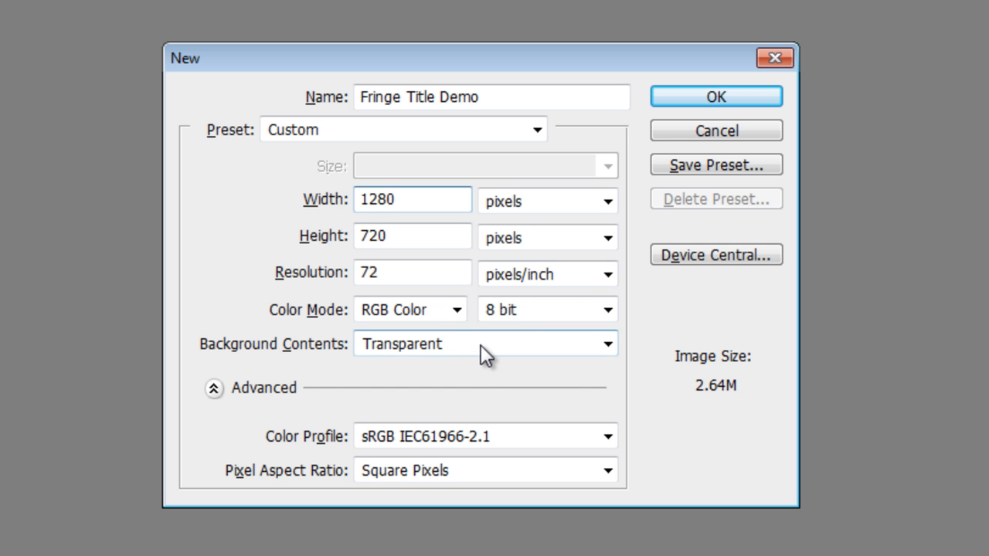
pyautogui.moveTo(696, 116)
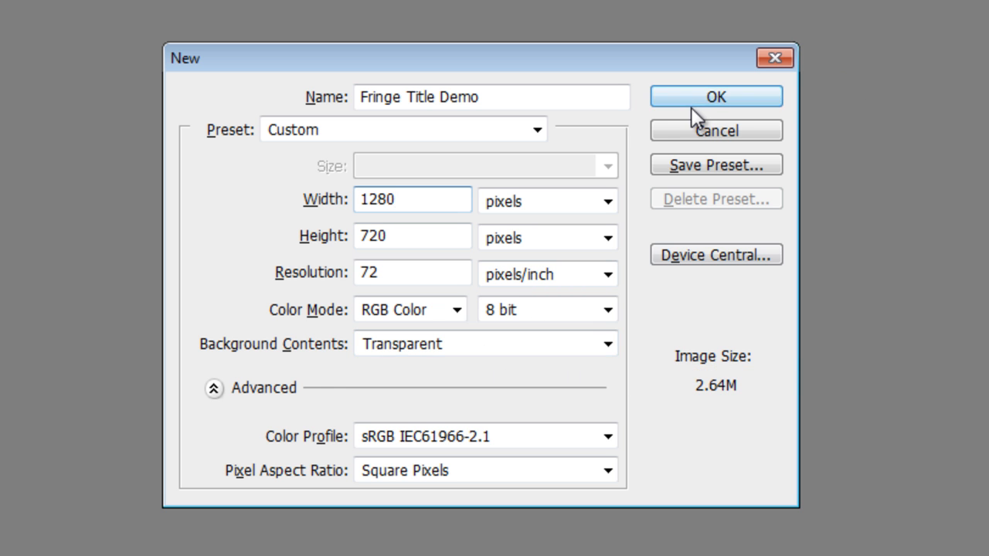
# Create the blank document and enter the text 3D TEXT at the canvas centre.
pyautogui.click(714, 96)
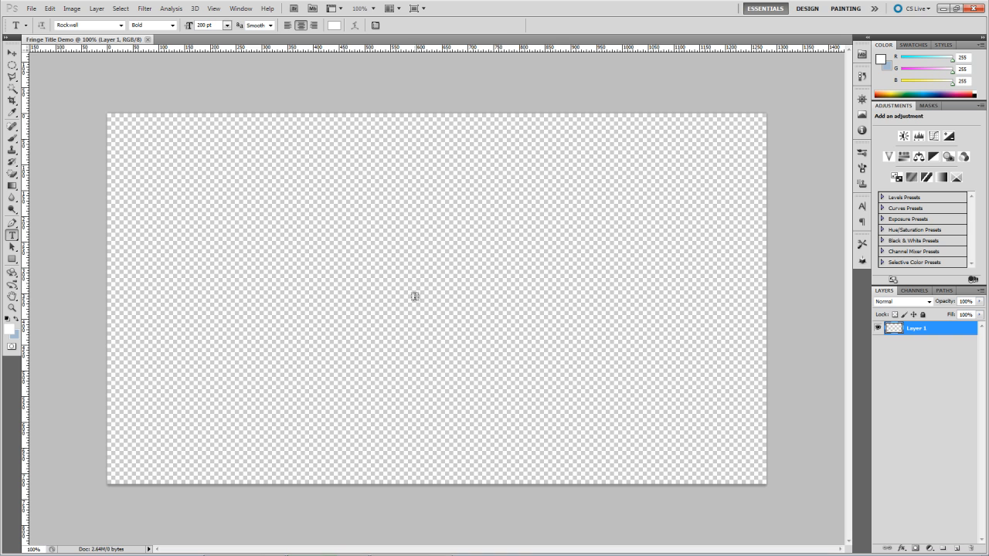
pyautogui.click(414, 297)
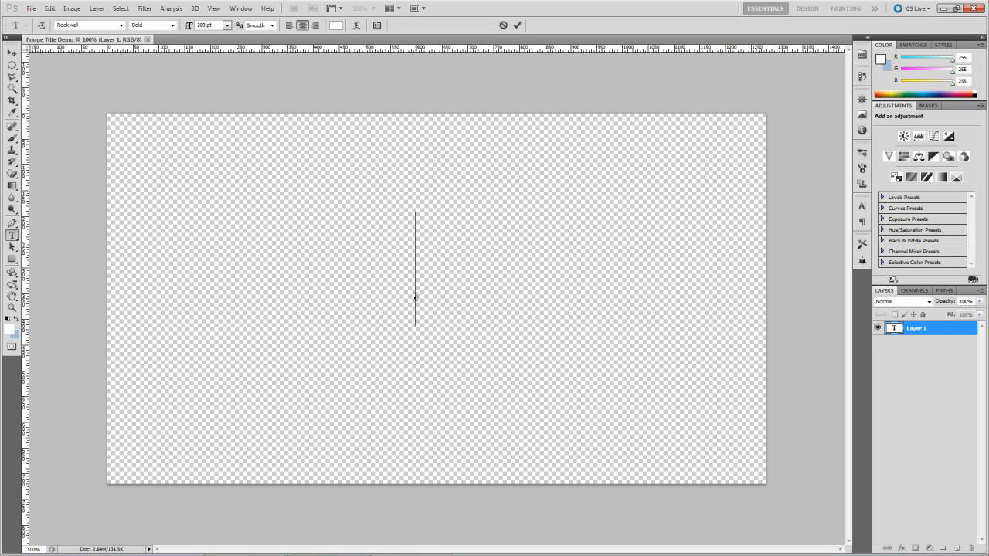
pyautogui.write('3D TEXT')
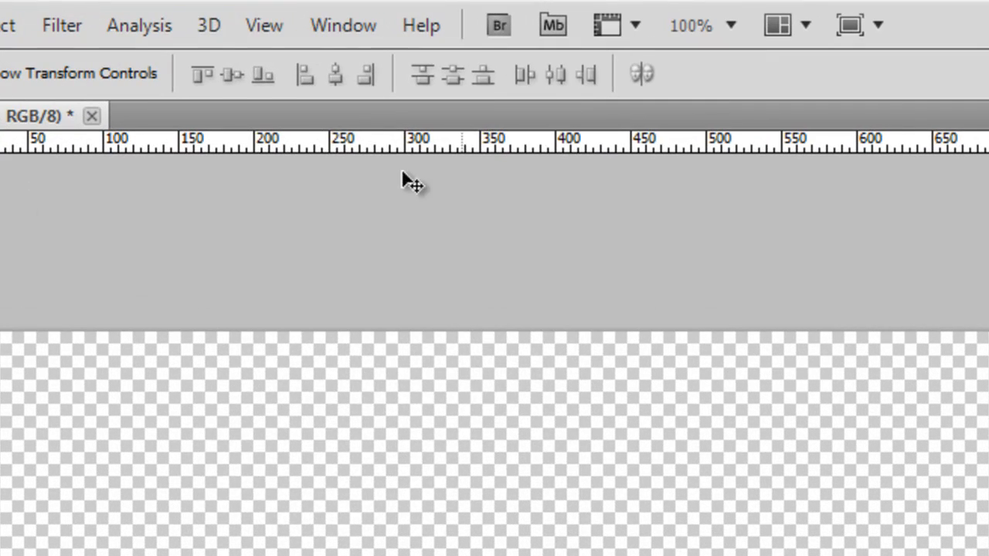
# Apply 3D > Repoussé > Text Layer to the title, accepting rasterization.
pyautogui.click(207, 24)
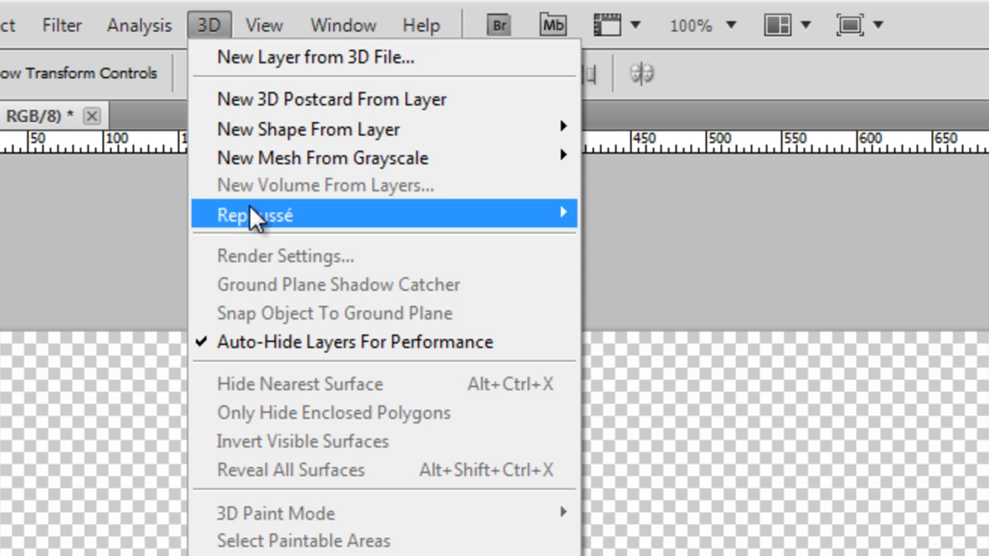
pyautogui.click(255, 214)
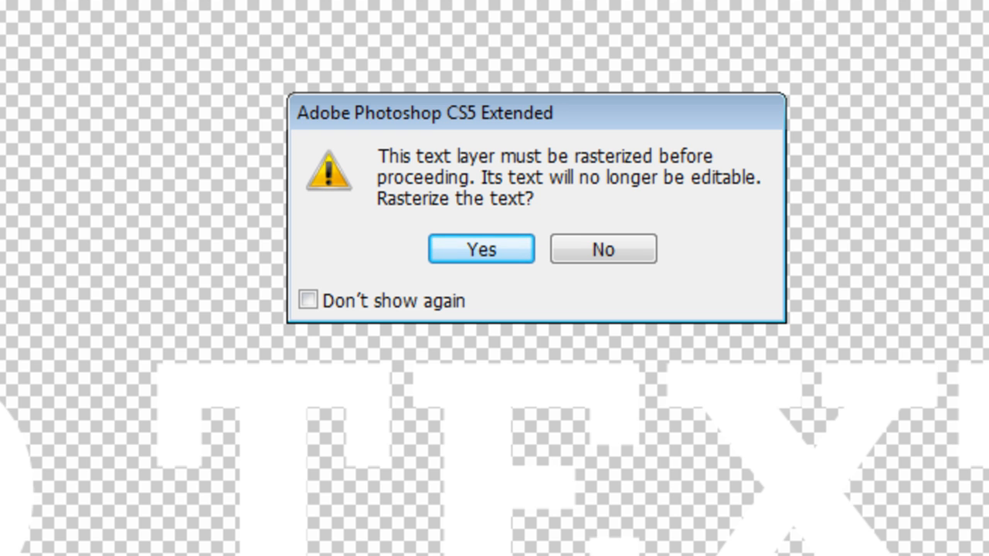
pyautogui.click(480, 249)
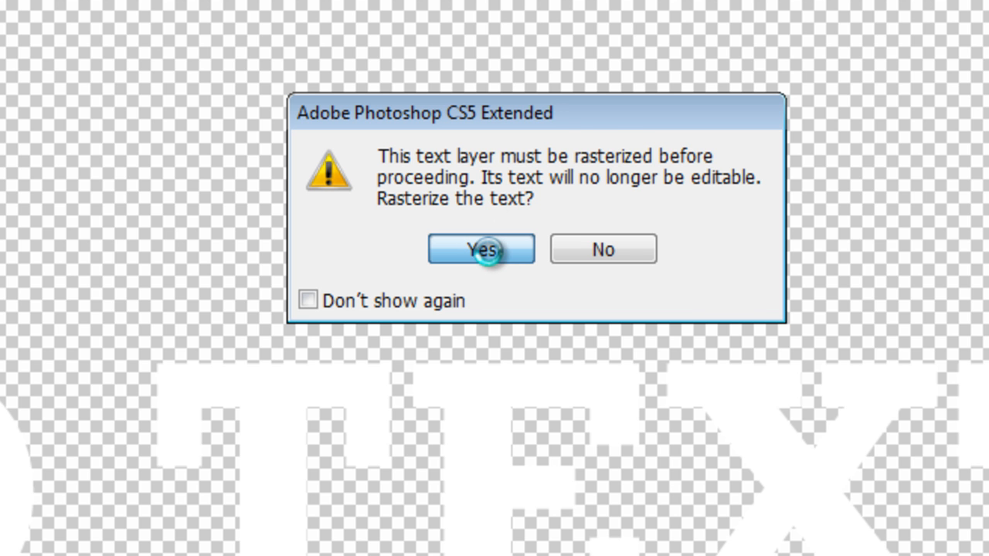
pyautogui.click(480, 248)
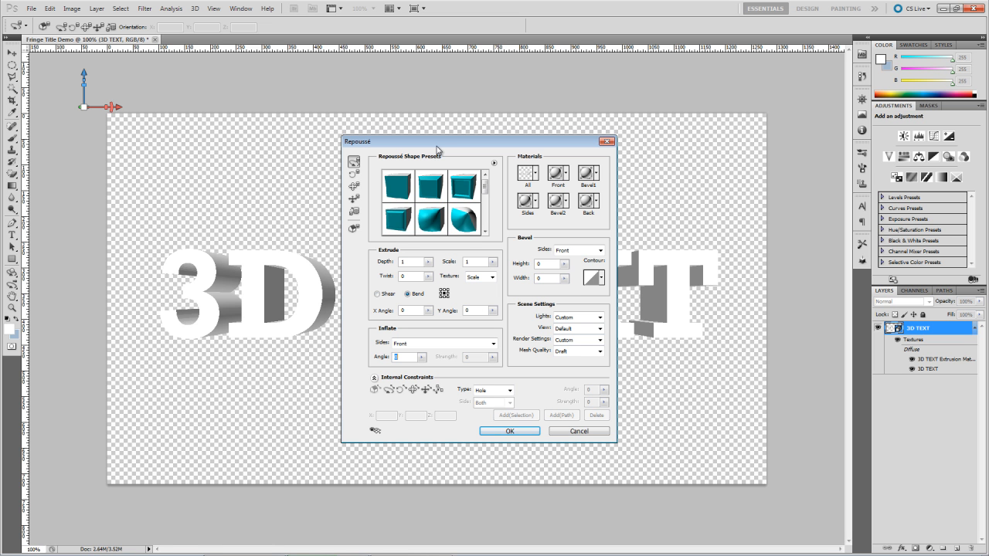
# Move the Repoussé dialog aside to preview, then confirm the extrusion.
pyautogui.moveTo(435, 142); pyautogui.dragTo(606, 224)
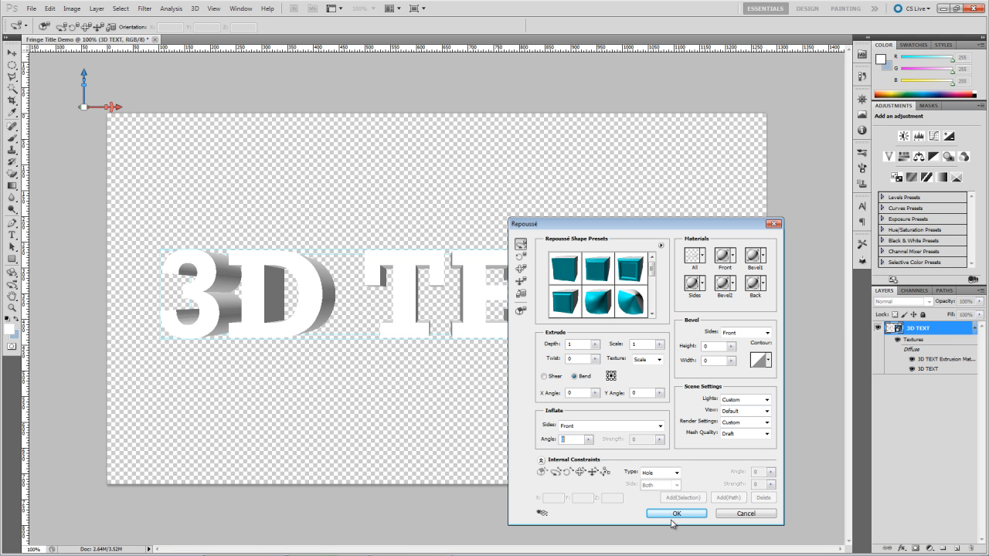
pyautogui.click(677, 513)
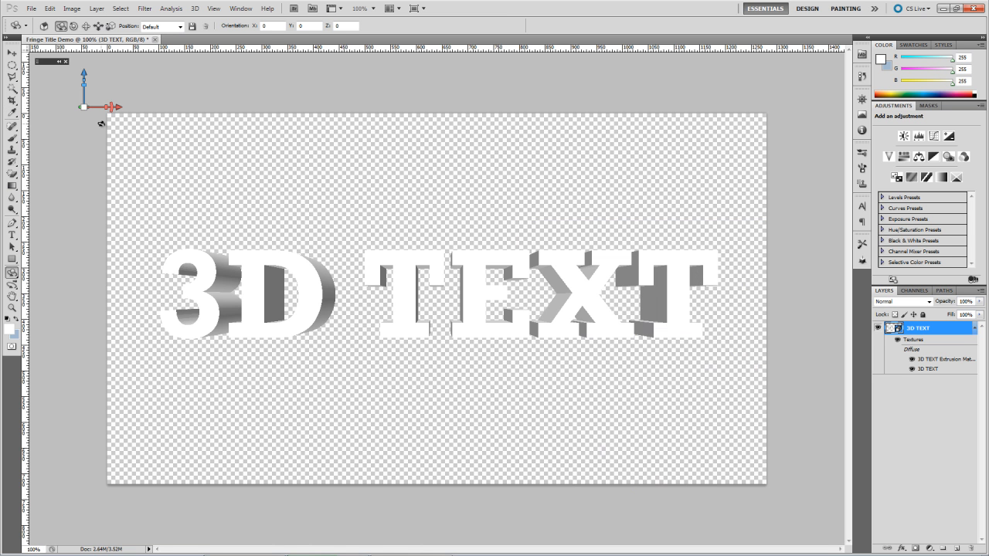
pyautogui.moveTo(102, 127)
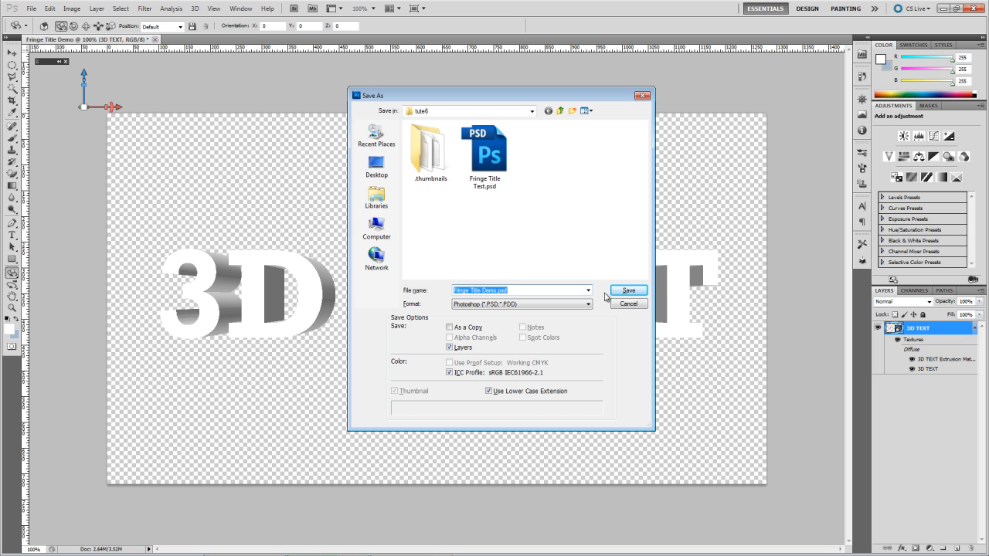
# Save the 3D title document as Fringe Title Demo.psd.
pyautogui.click(627, 290)
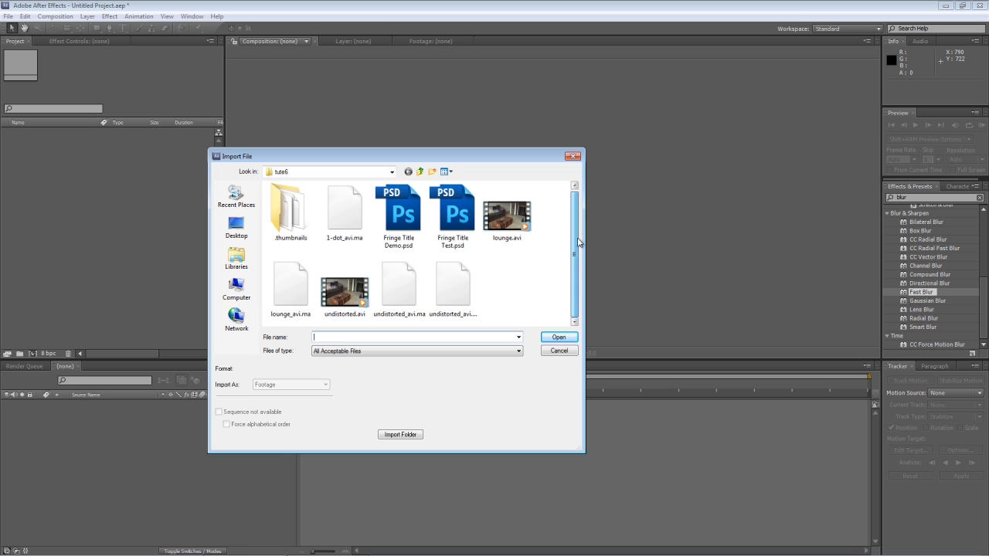
# Import undistorted.avi and delete its auto-created undistorted composition.
pyautogui.click(344, 289)
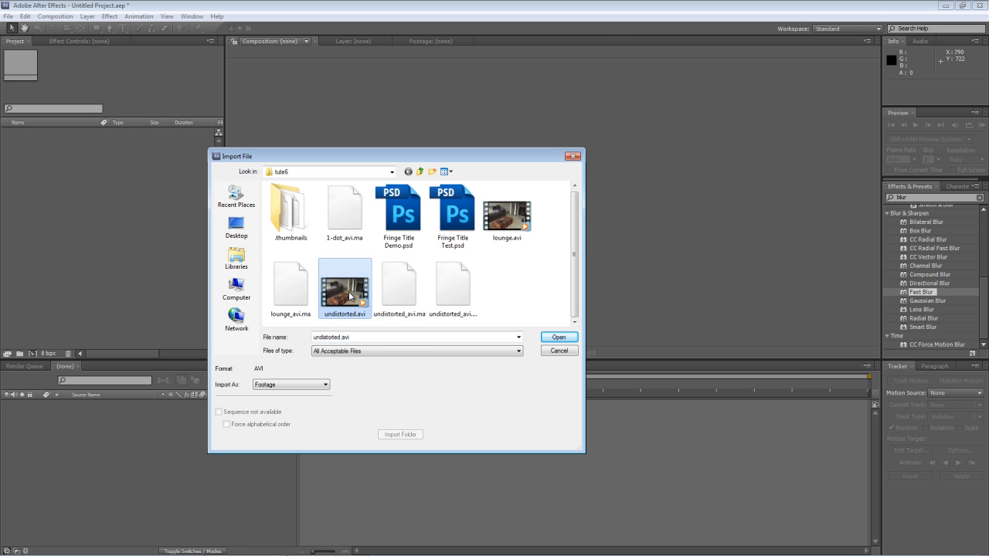
pyautogui.click(557, 337)
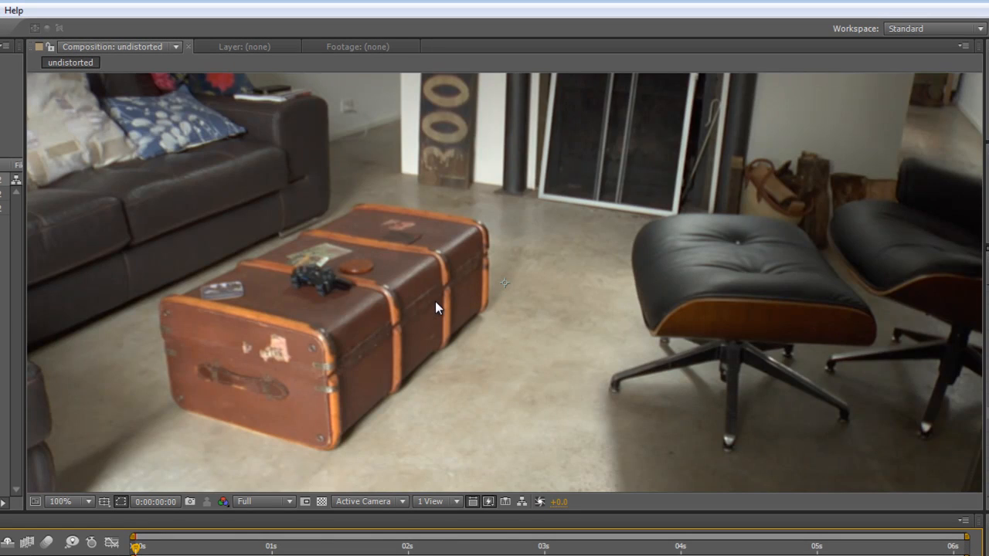
pyautogui.click(84, 500)
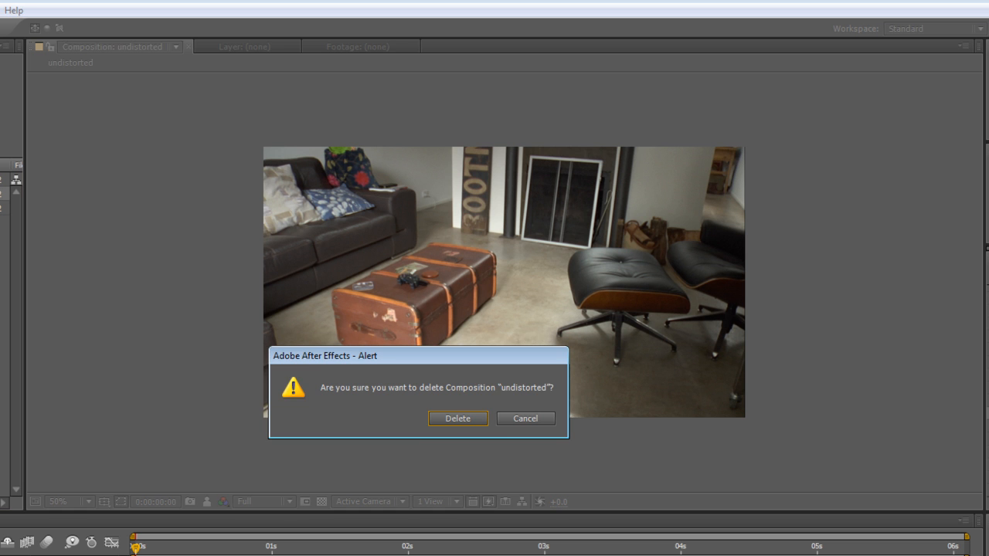
pyautogui.click(457, 417)
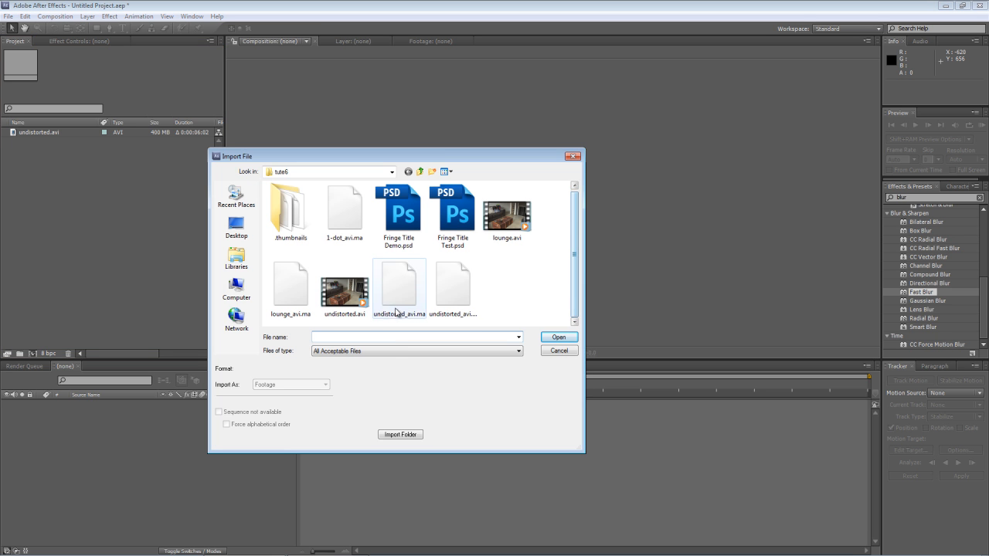
# Import undistorted_avi.ma as a Composition - Retain Layer Sizes.
pyautogui.click(399, 291)
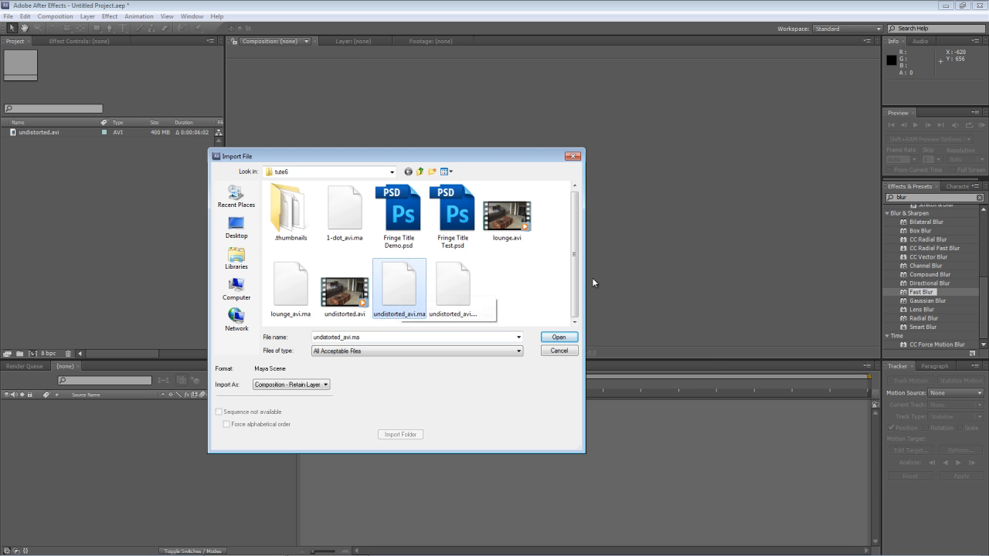
pyautogui.click(558, 336)
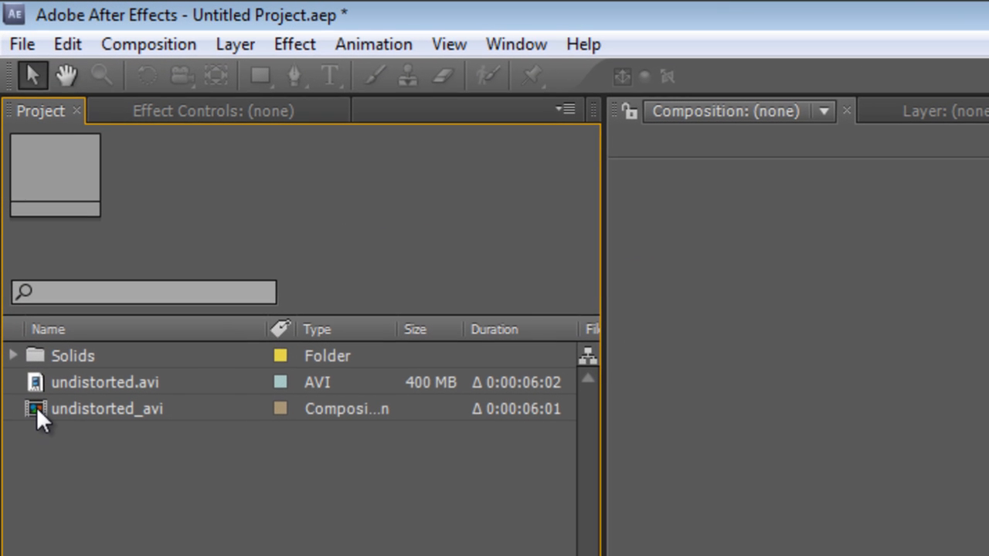
# Enter the undistorted_avi composition and select the tracker null layer to remove.
pyautogui.doubleClick(107, 407)
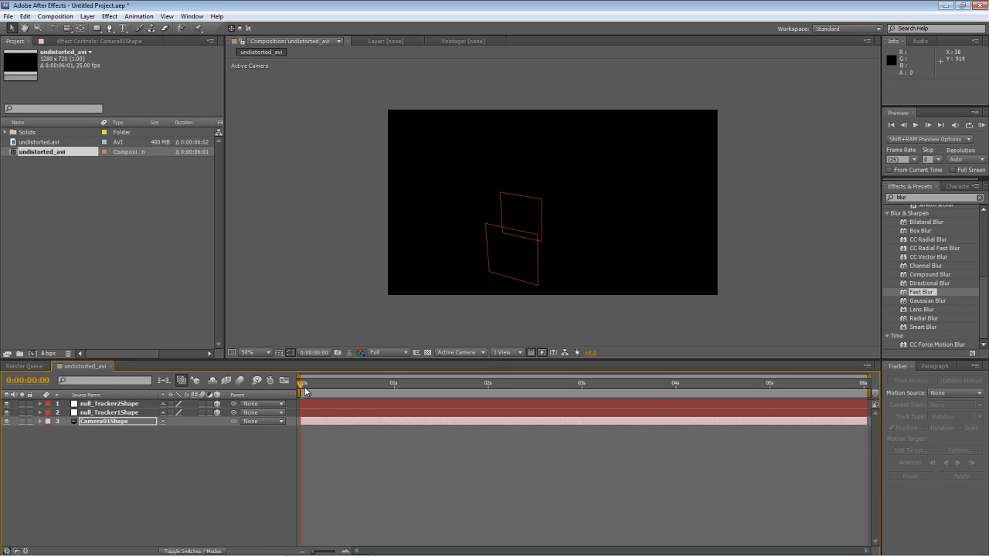
pyautogui.click(108, 410)
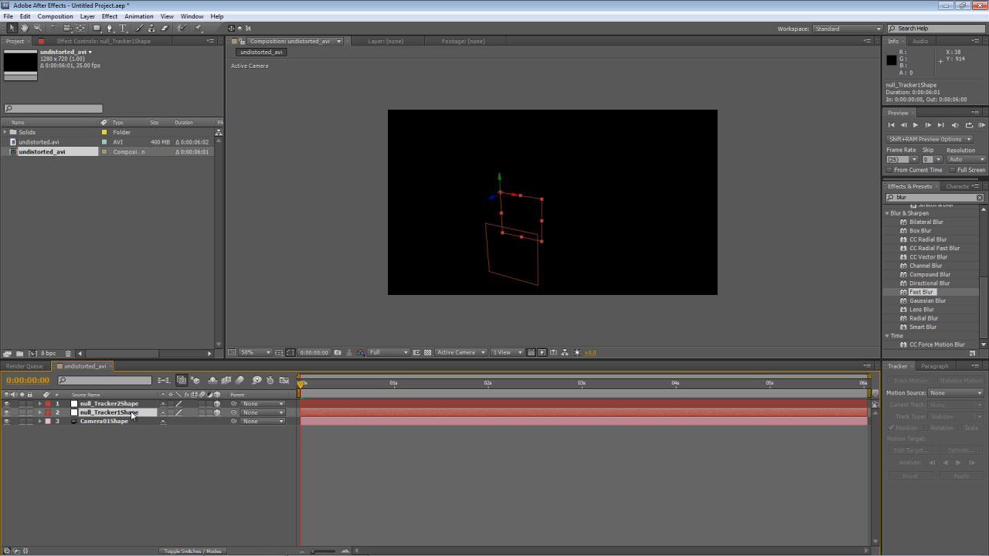
pyautogui.click(109, 403)
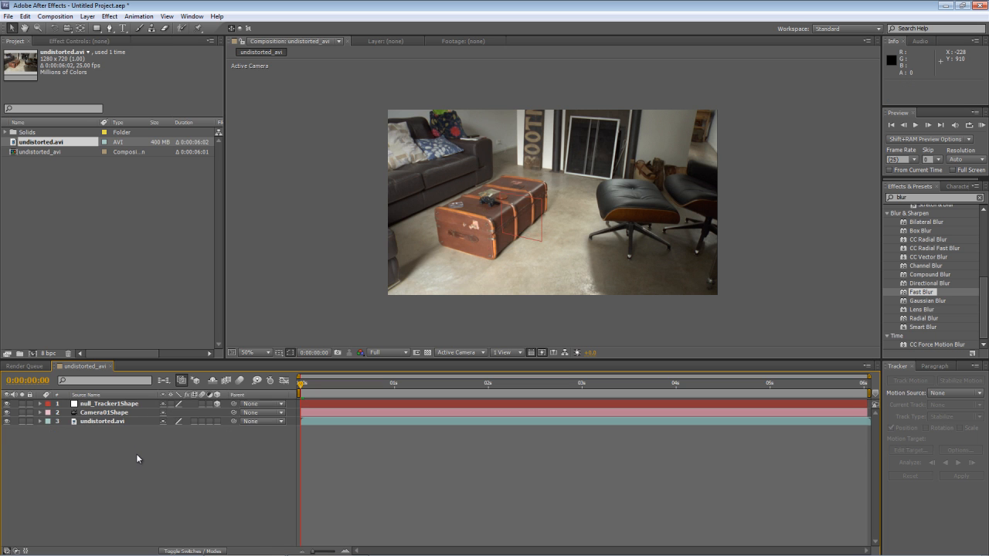
pyautogui.moveTo(108, 323)
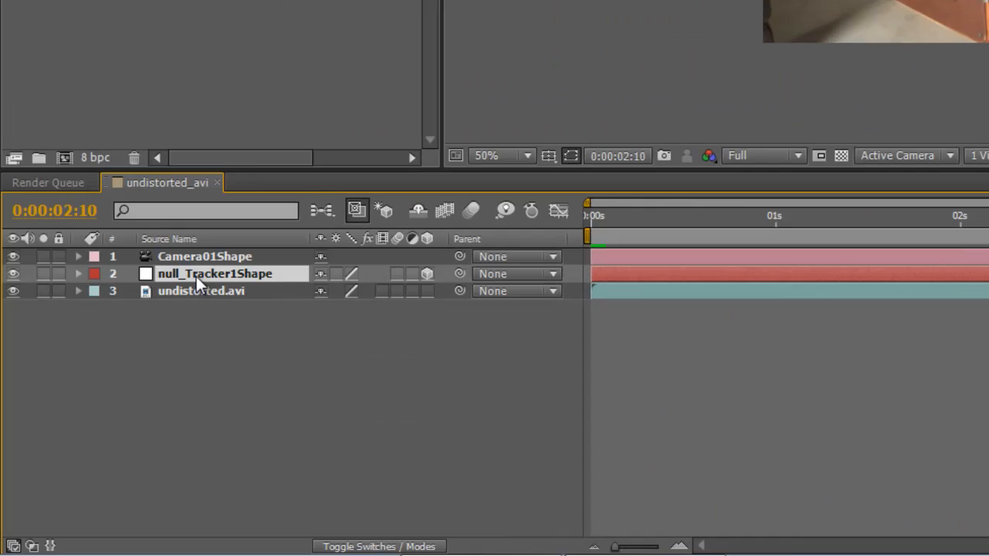
pyautogui.click(77, 273)
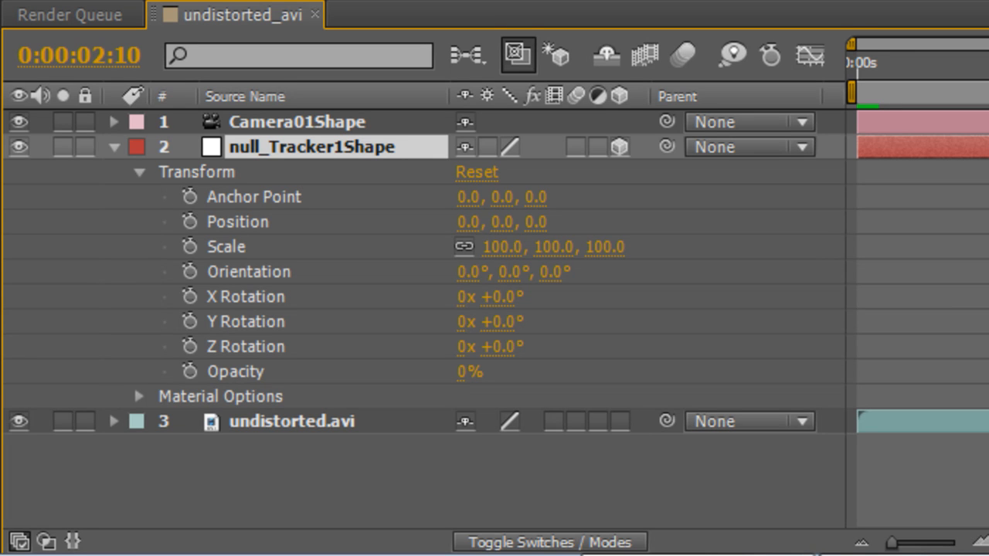
pyautogui.moveTo(646, 278)
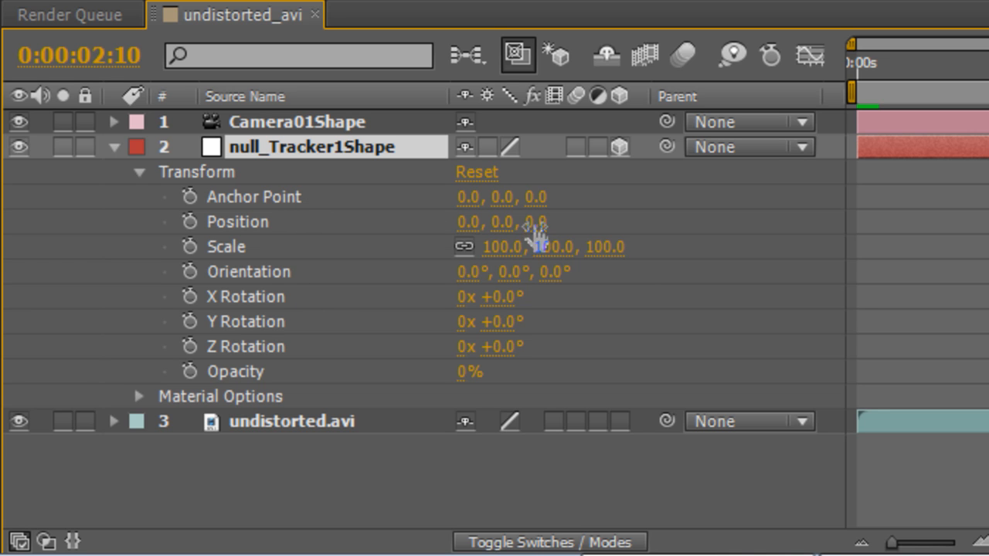
pyautogui.click(115, 147)
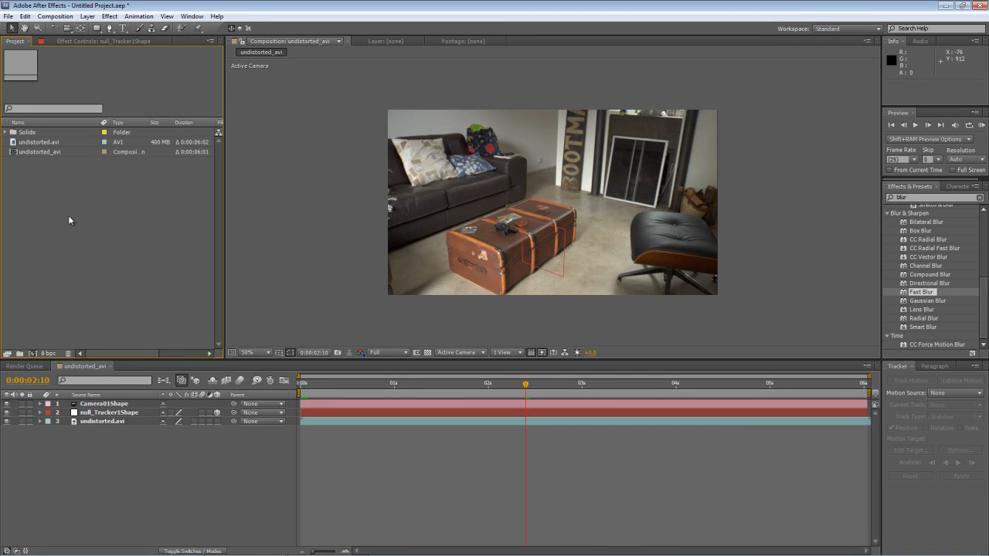
# Import Fringe Title Demo.psd as a composition retaining layer sizes with Live Photoshop 3D.
pyautogui.click(8, 16)
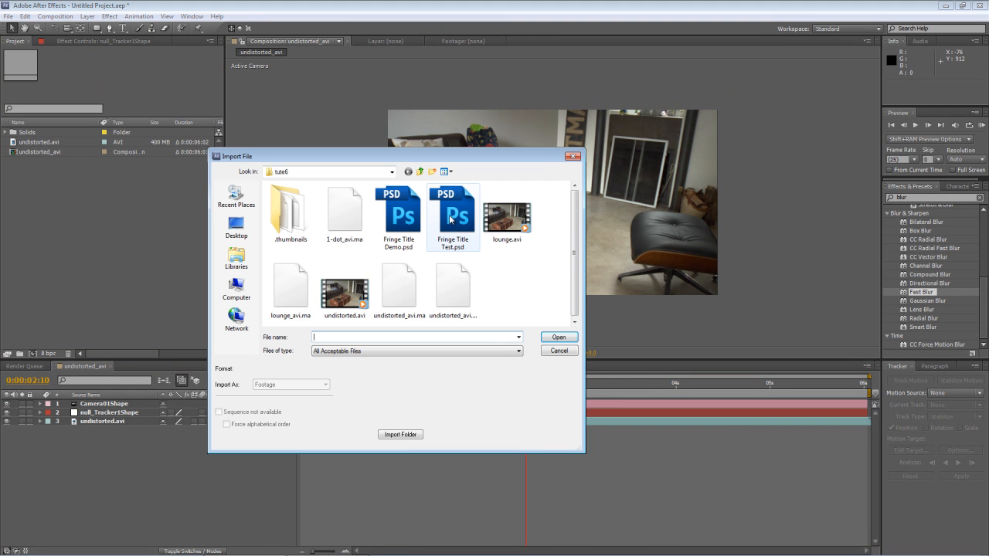
pyautogui.click(398, 216)
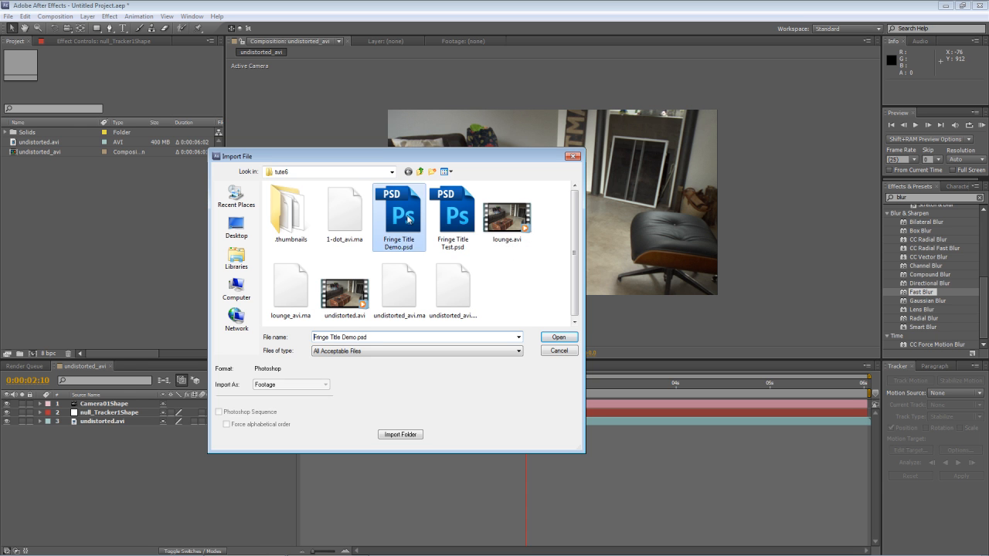
pyautogui.click(558, 337)
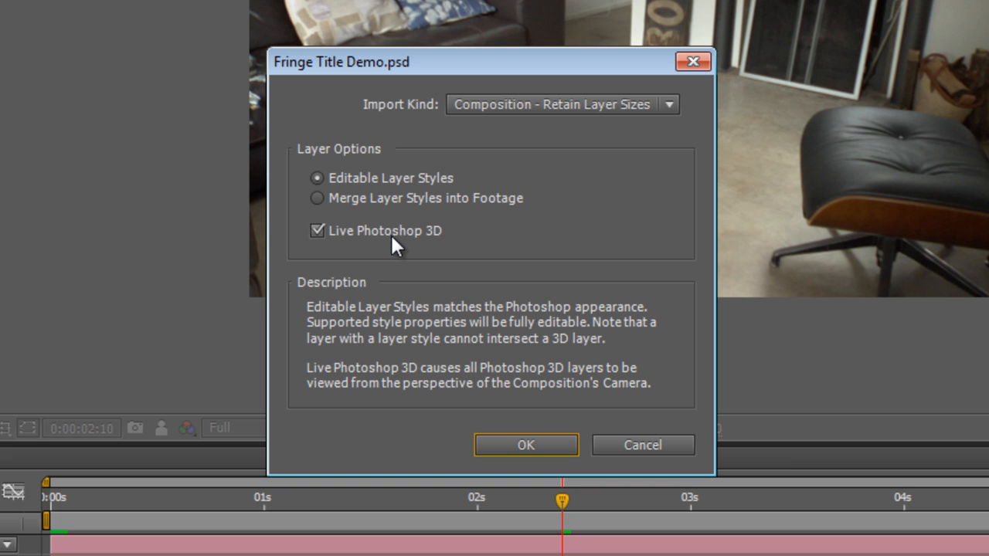
pyautogui.click(525, 445)
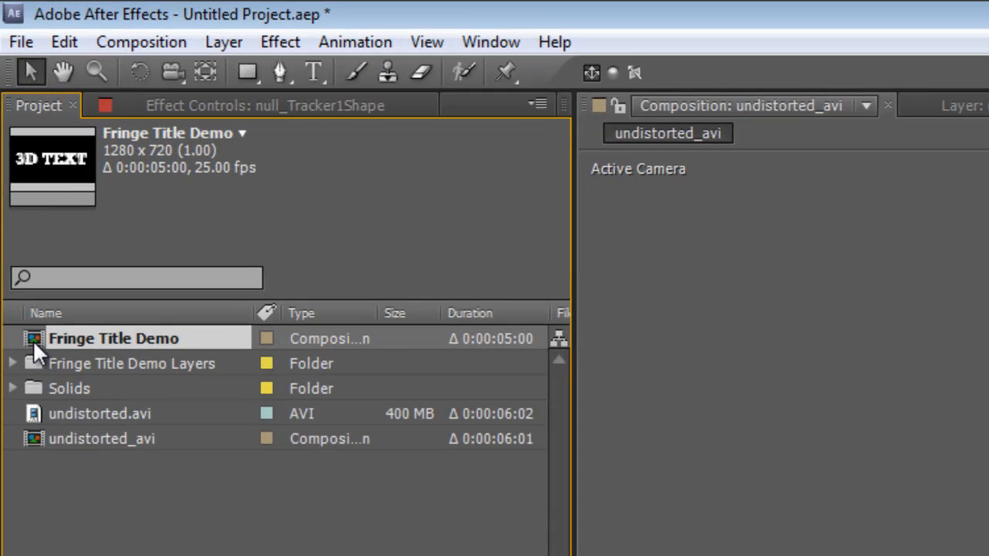
# Enter the Fringe Title Demo composition showing the 3D TEXT title.
pyautogui.doubleClick(112, 338)
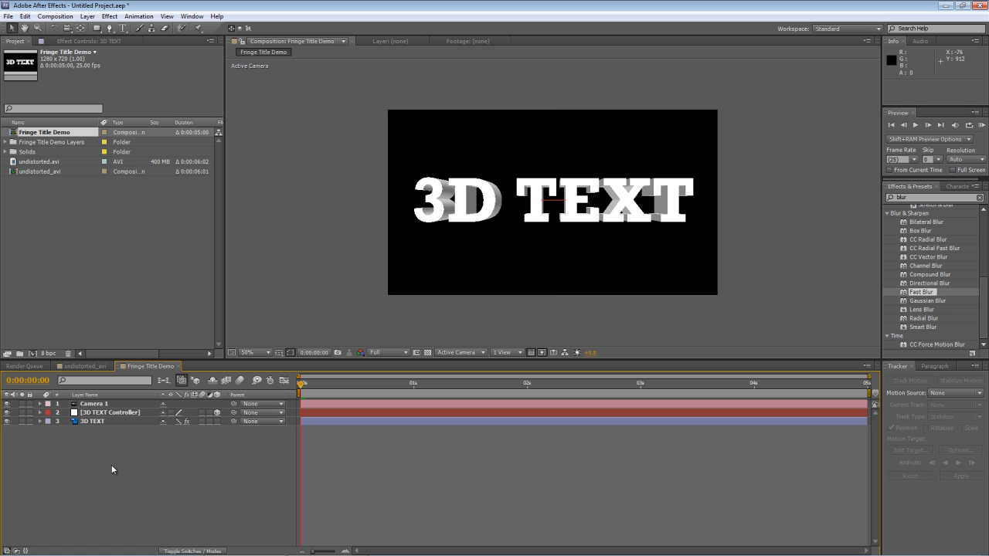
pyautogui.moveTo(497, 195)
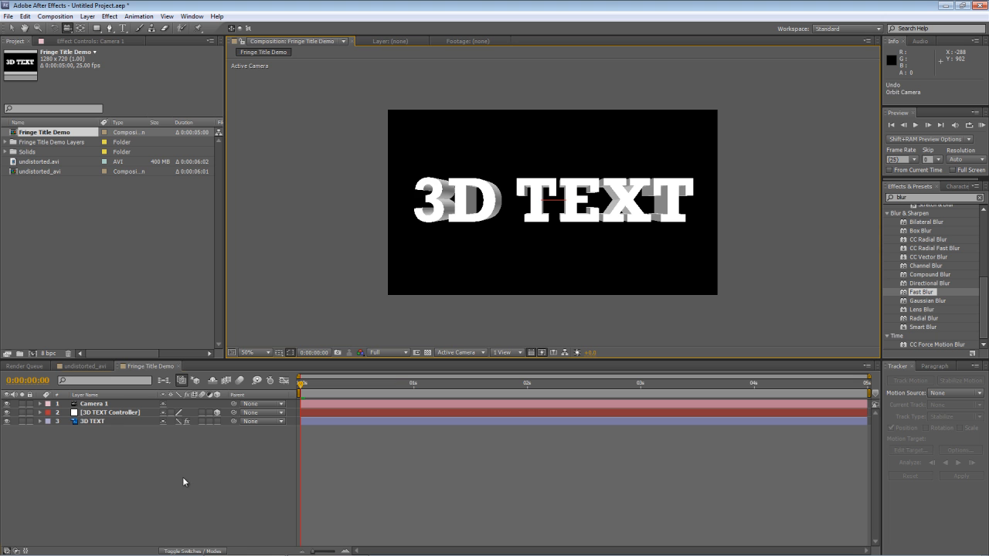
# Compare the two compositions, then select the 3D TEXT Controller and 3D TEXT layers in Fringe Title Demo.
pyautogui.click(83, 364)
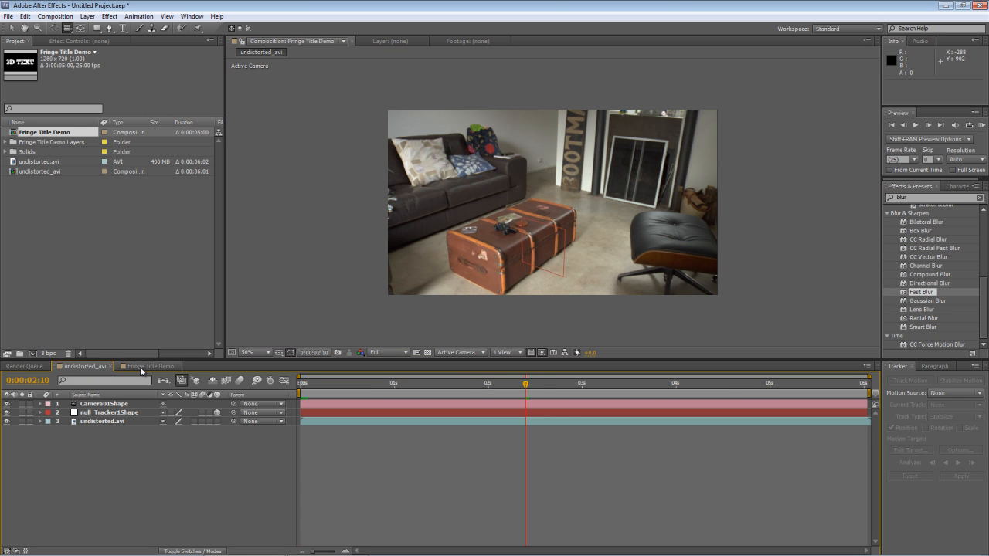
pyautogui.click(147, 365)
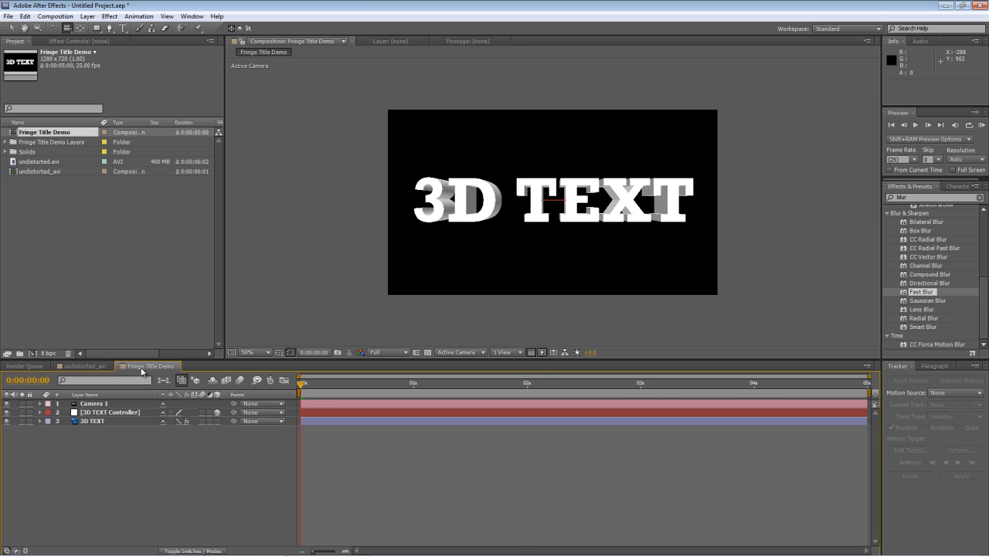
pyautogui.click(84, 364)
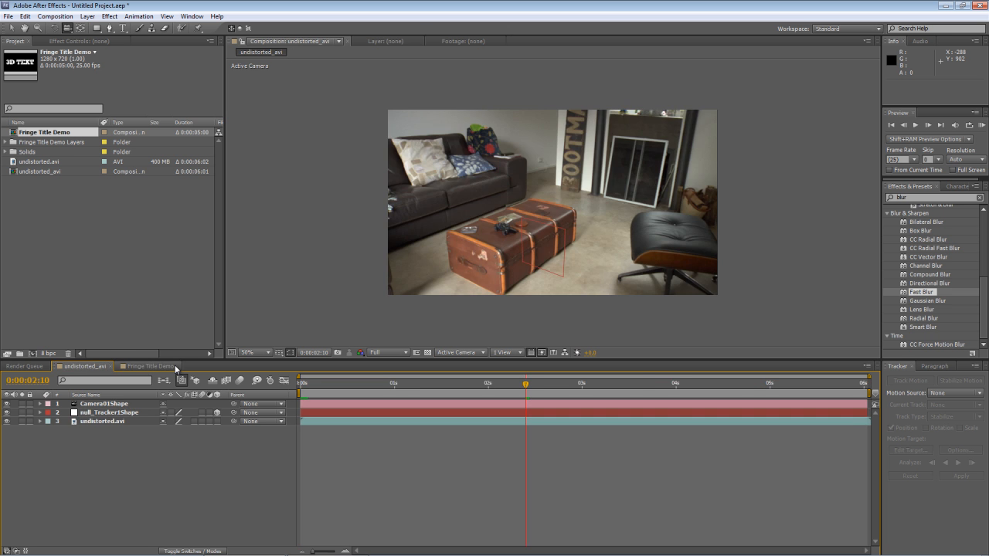
pyautogui.click(147, 365)
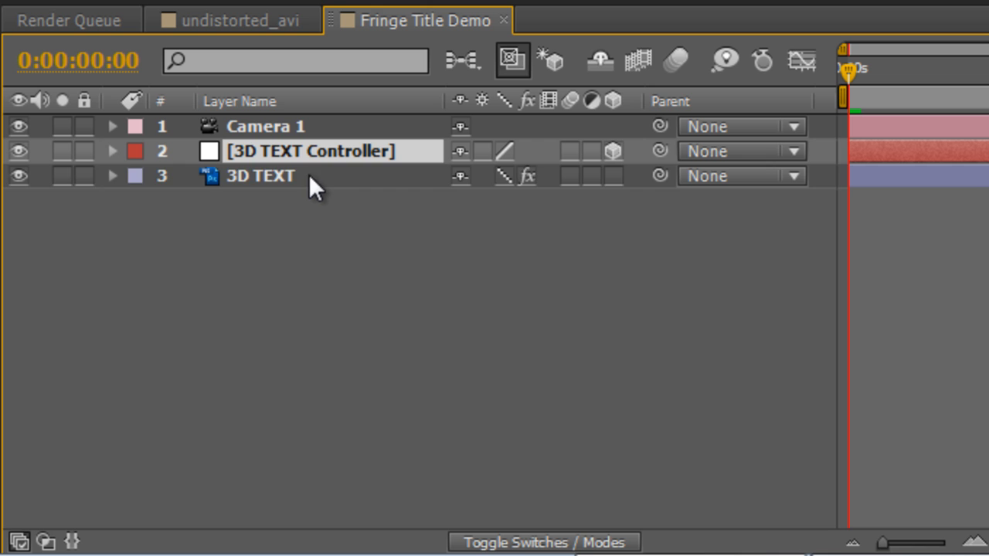
pyautogui.click(259, 176)
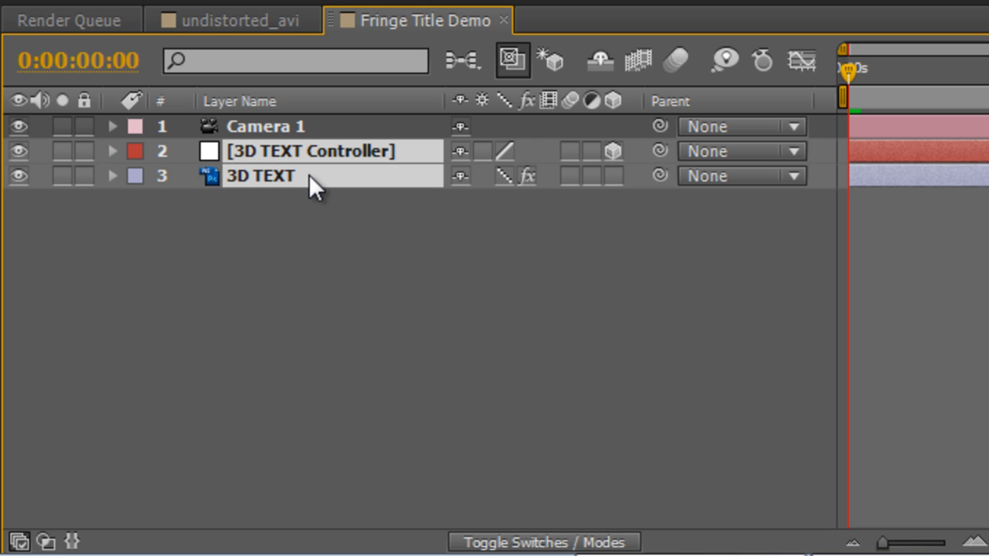
# Paste the copied controller and title layers into the undistorted_avi composition.
pyautogui.click(231, 20)
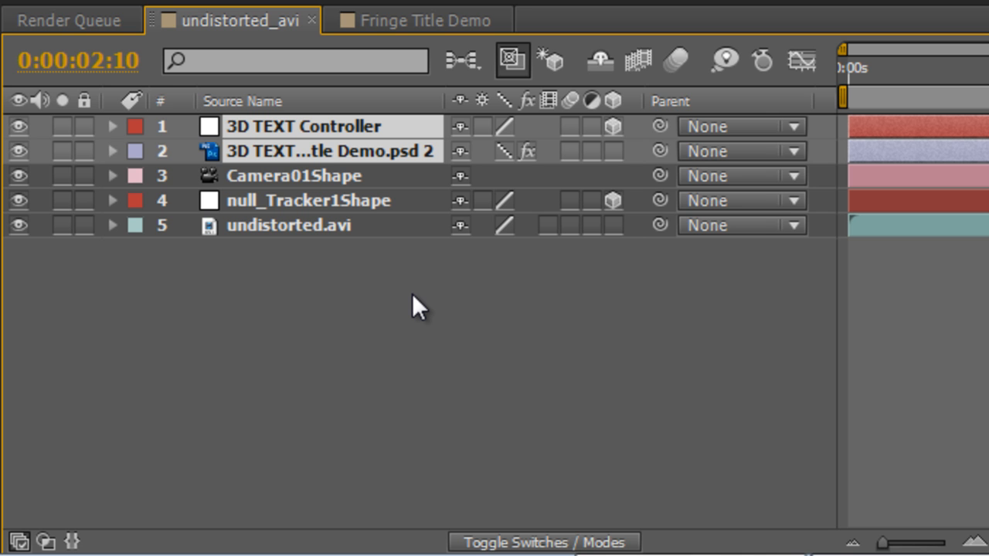
pyautogui.moveTo(394, 20)
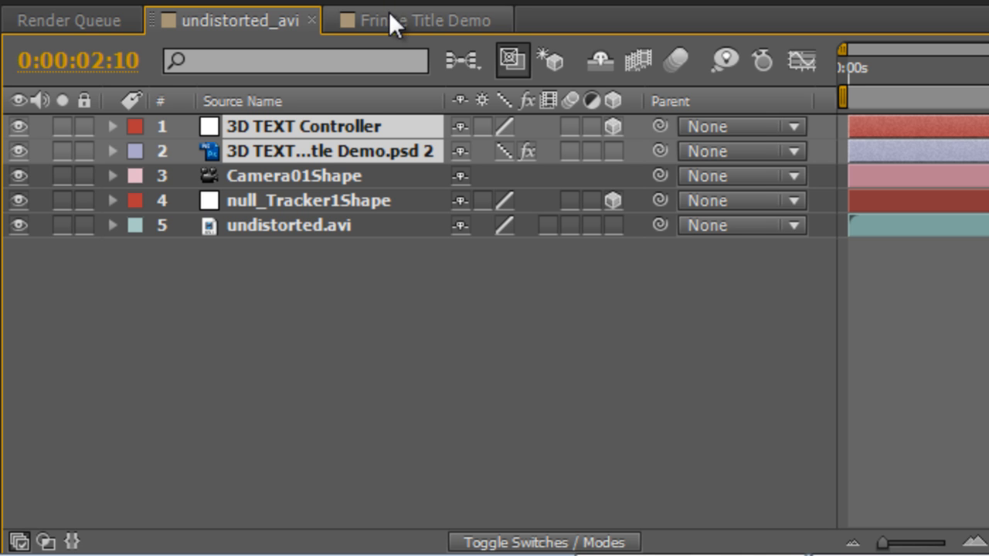
pyautogui.click(421, 20)
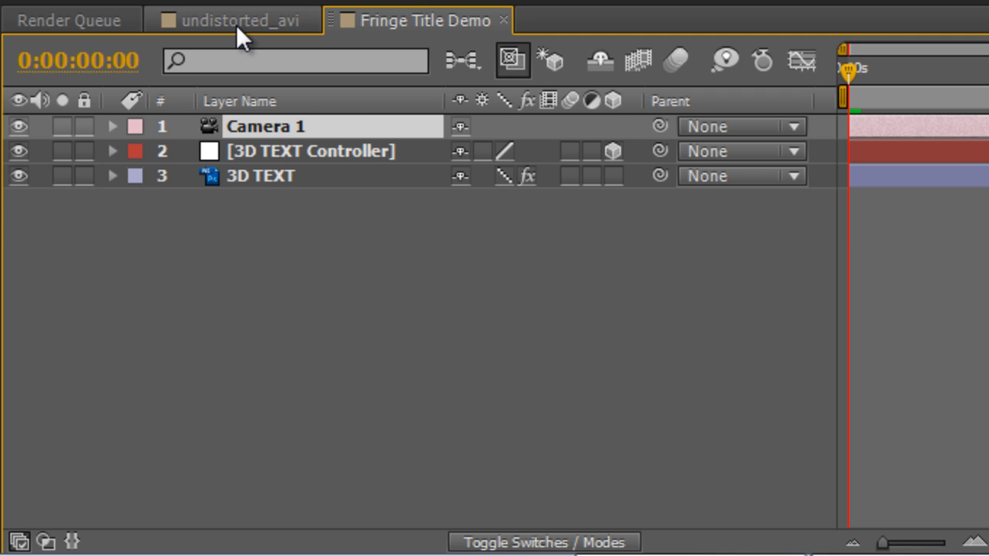
pyautogui.click(234, 20)
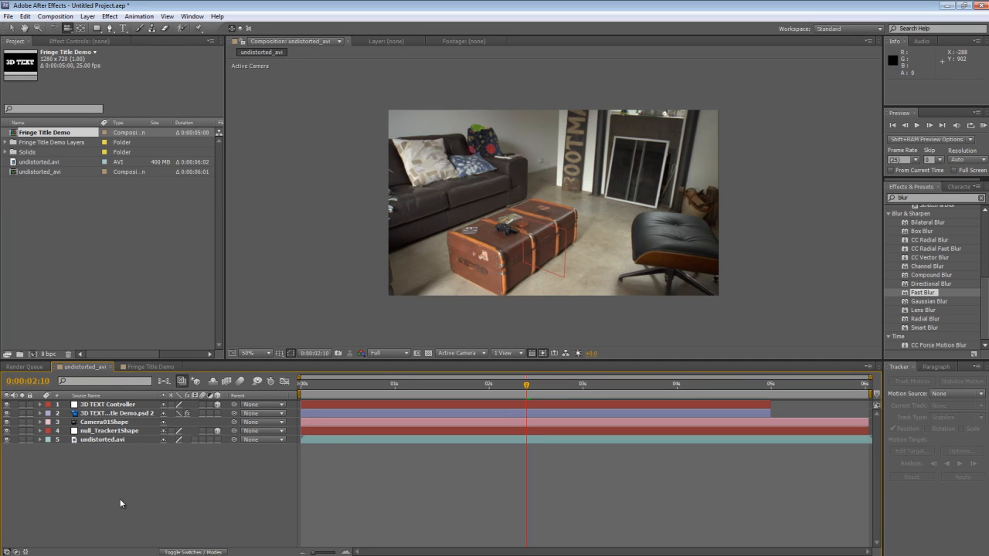
pyautogui.moveTo(531, 231)
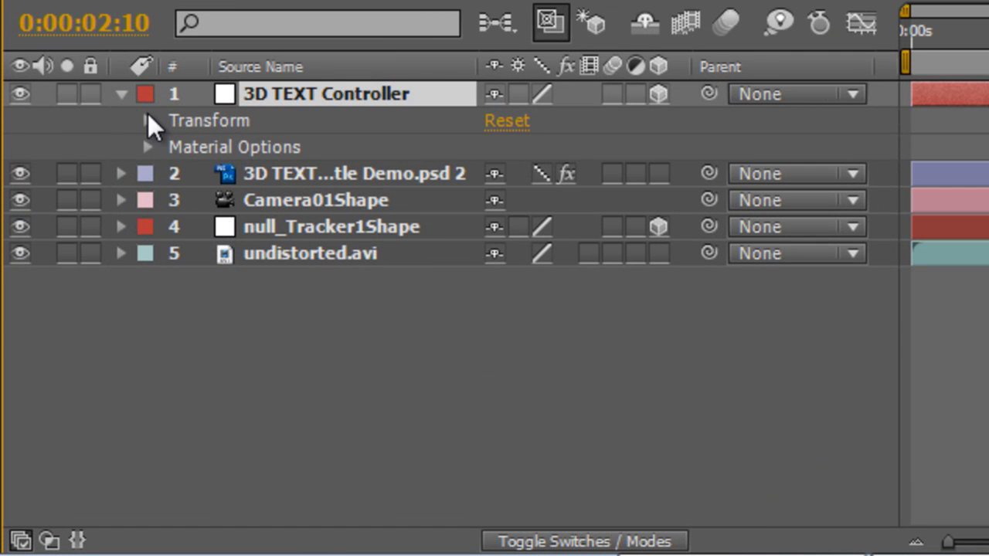
# Paste the tracked null's position into the 3D TEXT Controller, giving 643.7, 350.7, 87.5.
pyautogui.click(147, 120)
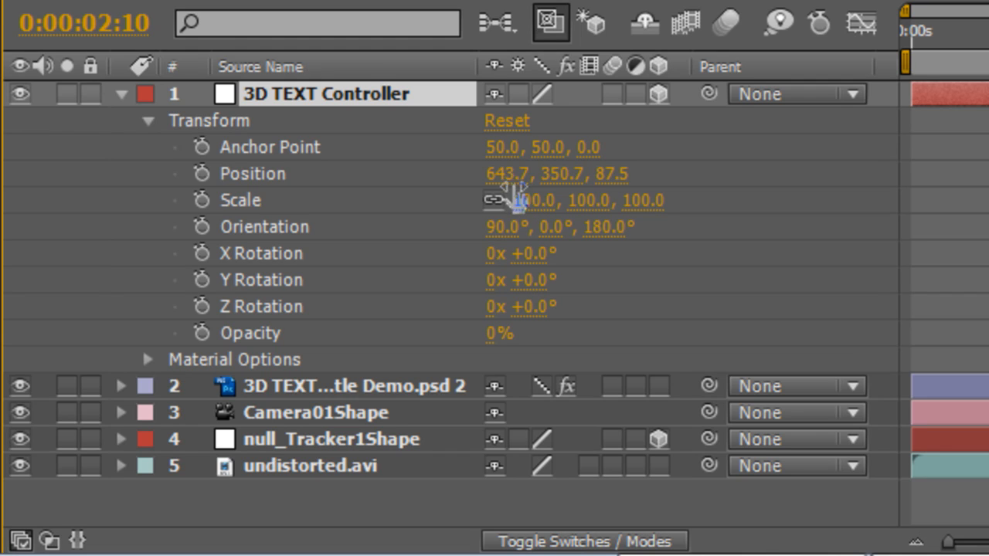
pyautogui.moveTo(502, 188)
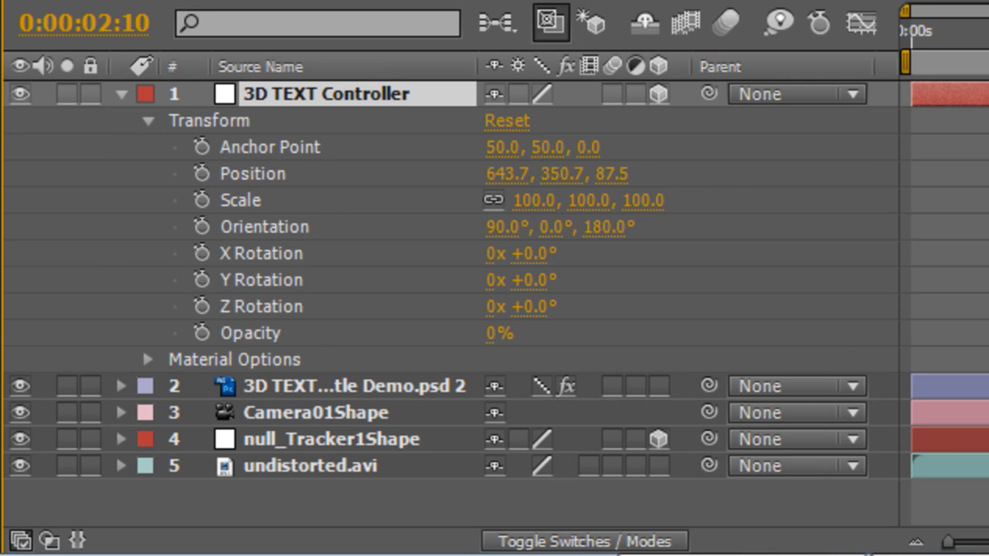
pyautogui.moveTo(506, 189)
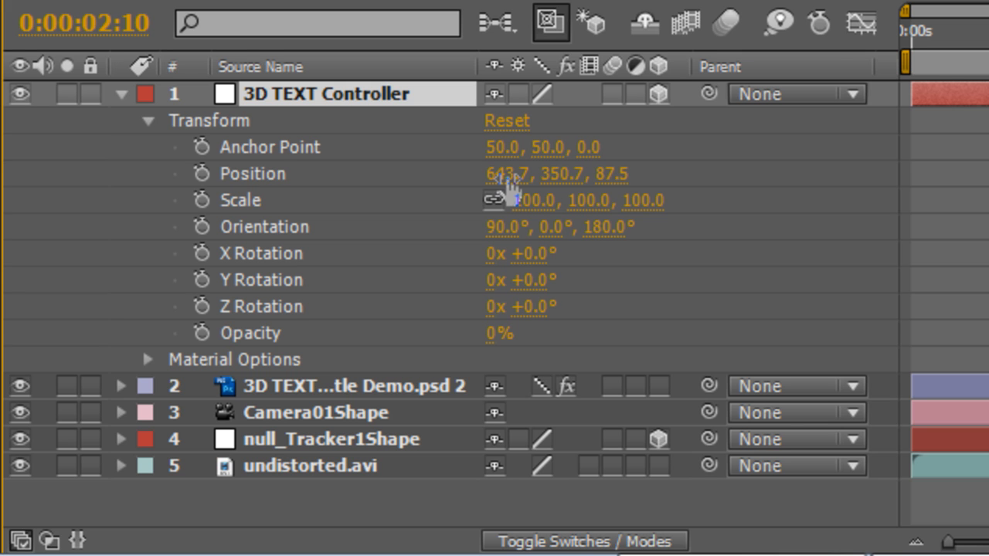
pyautogui.doubleClick(513, 173)
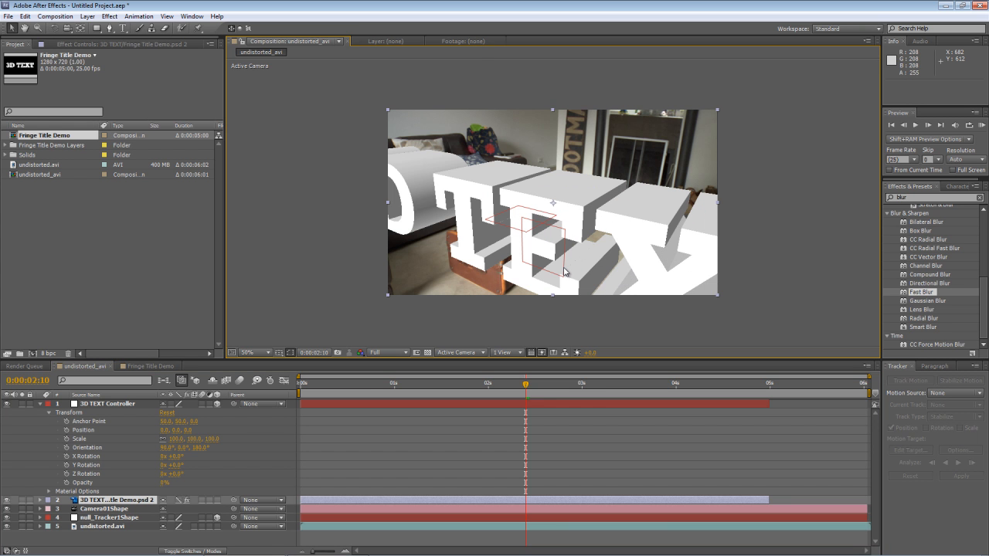
pyautogui.moveTo(519, 222)
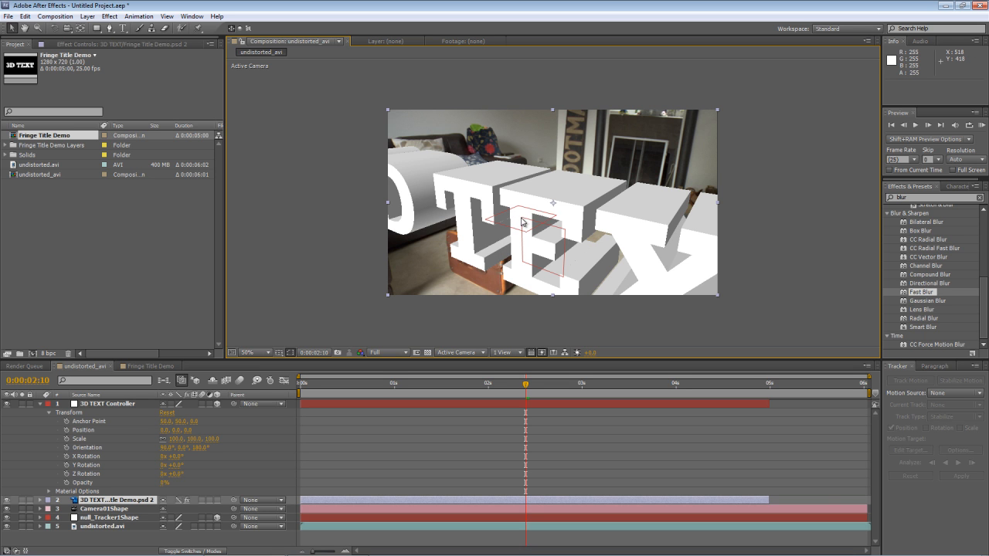
pyautogui.moveTo(531, 228)
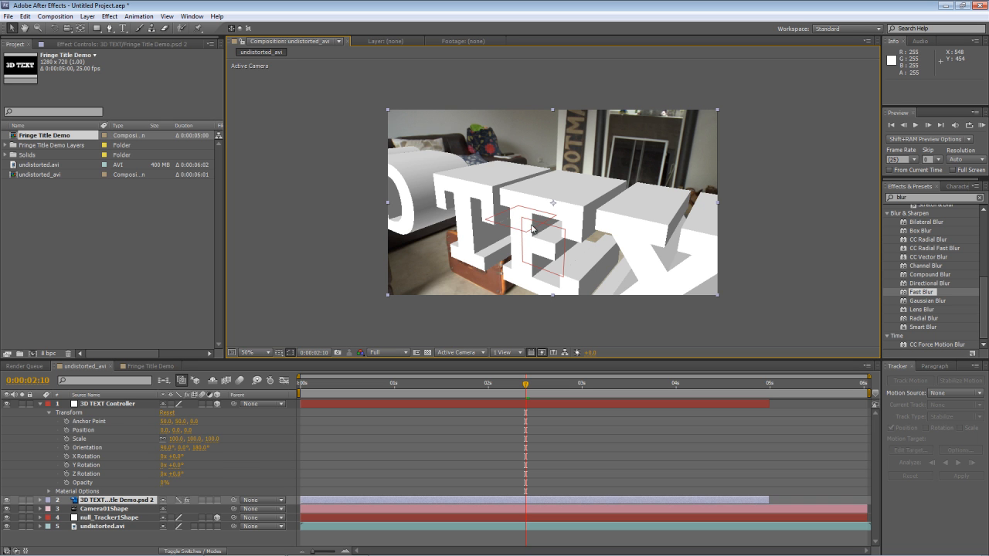
pyautogui.moveTo(488, 222)
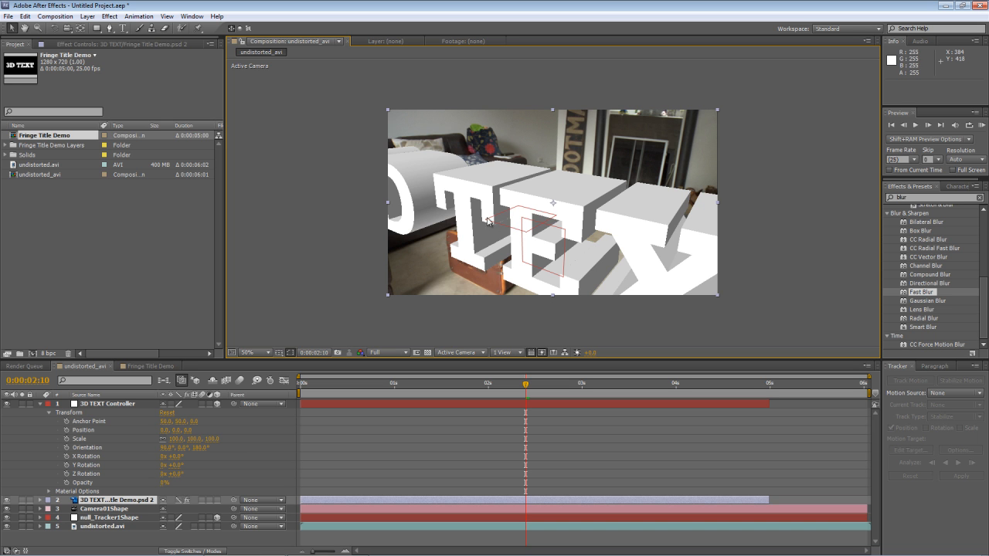
pyautogui.moveTo(495, 222)
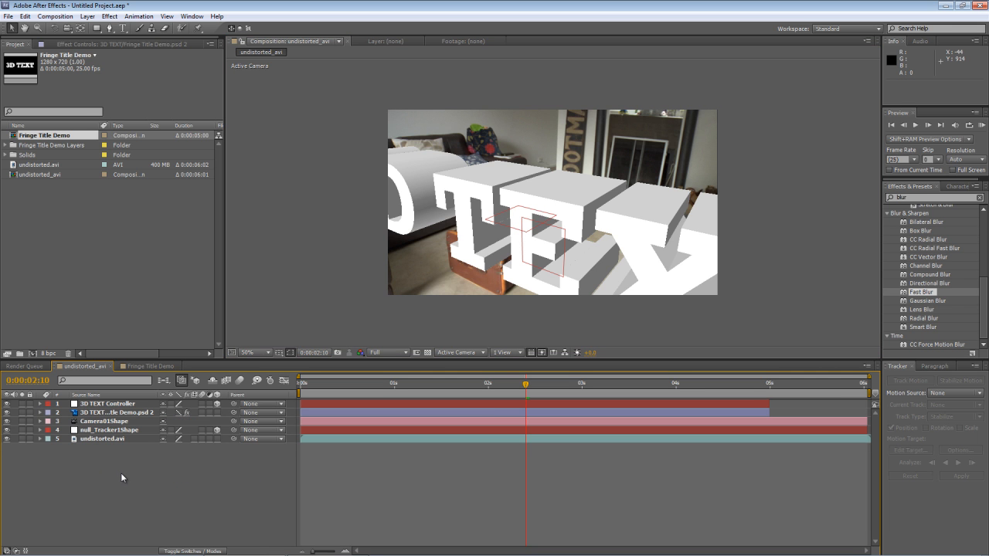
pyautogui.click(107, 403)
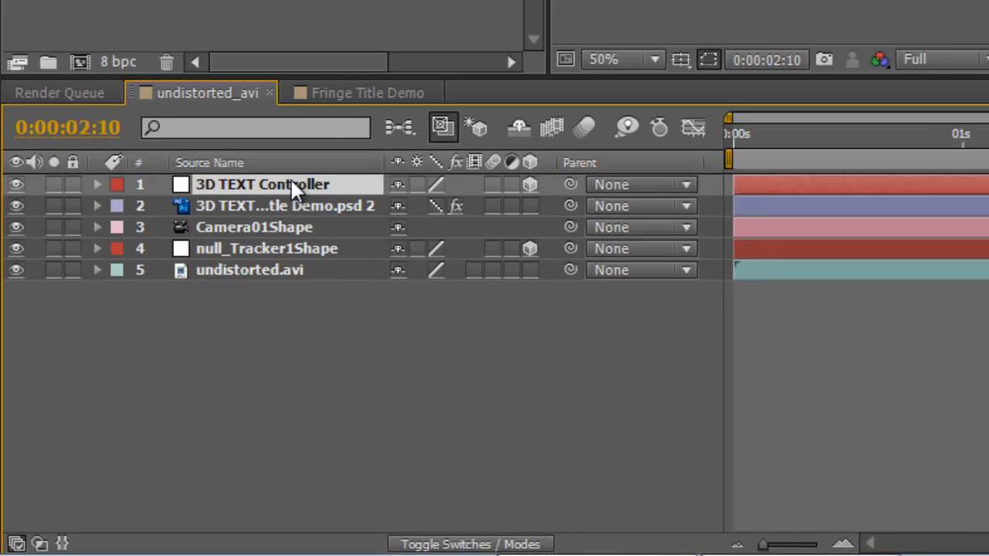
# Scrub the 3D TEXT Controller's Scale value to resize the title and check it at an earlier frame.
pyautogui.click(95, 184)
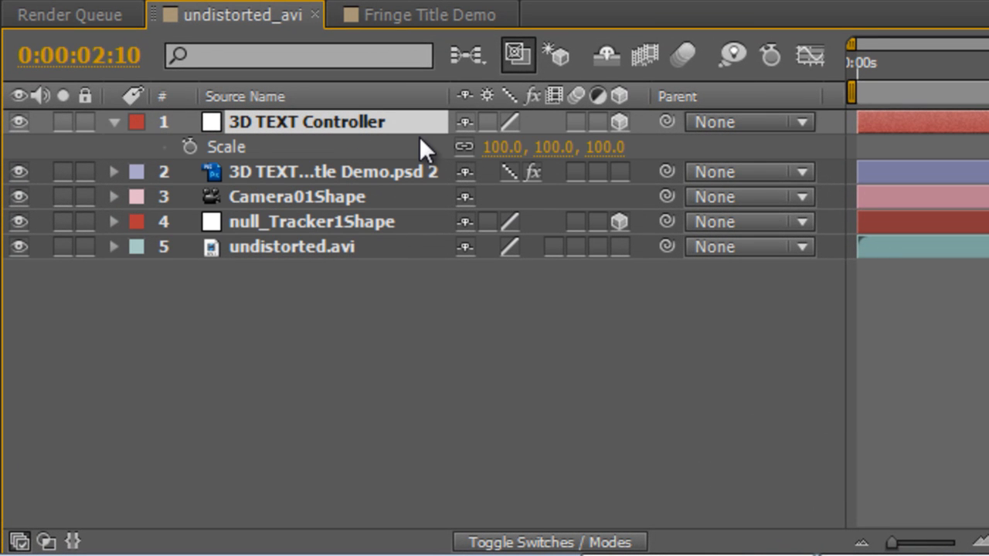
pyautogui.moveTo(533, 163)
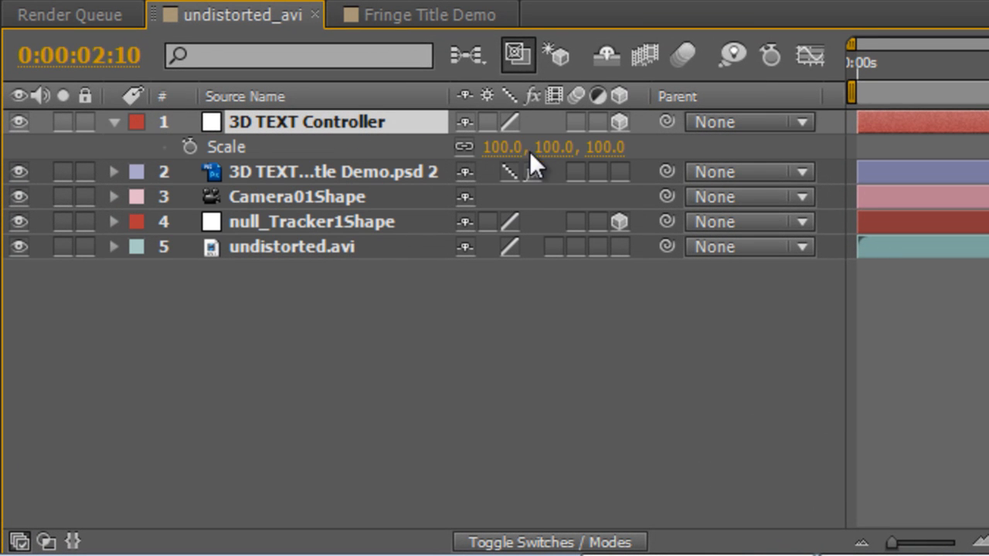
pyautogui.moveTo(553, 147); pyautogui.dragTo(533, 162)
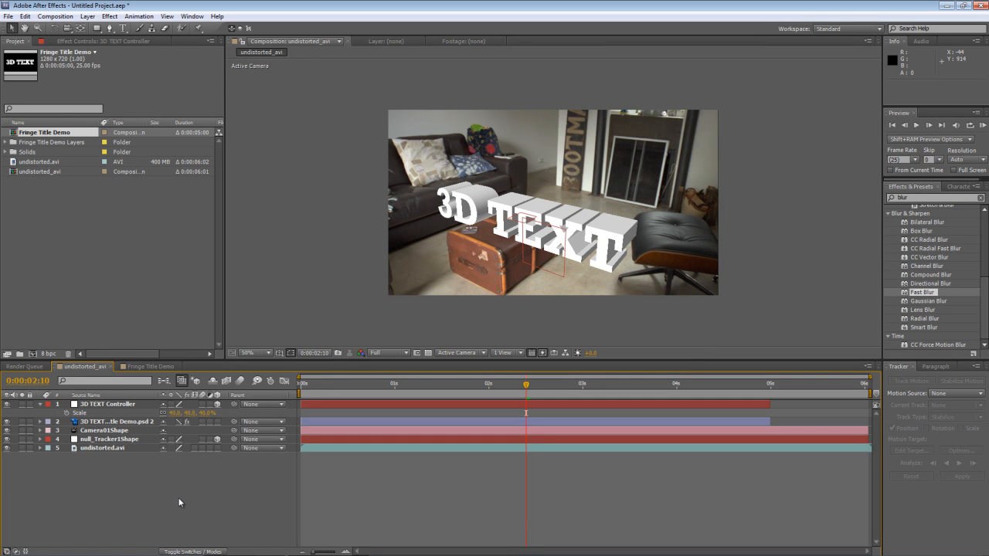
pyautogui.moveTo(399, 380)
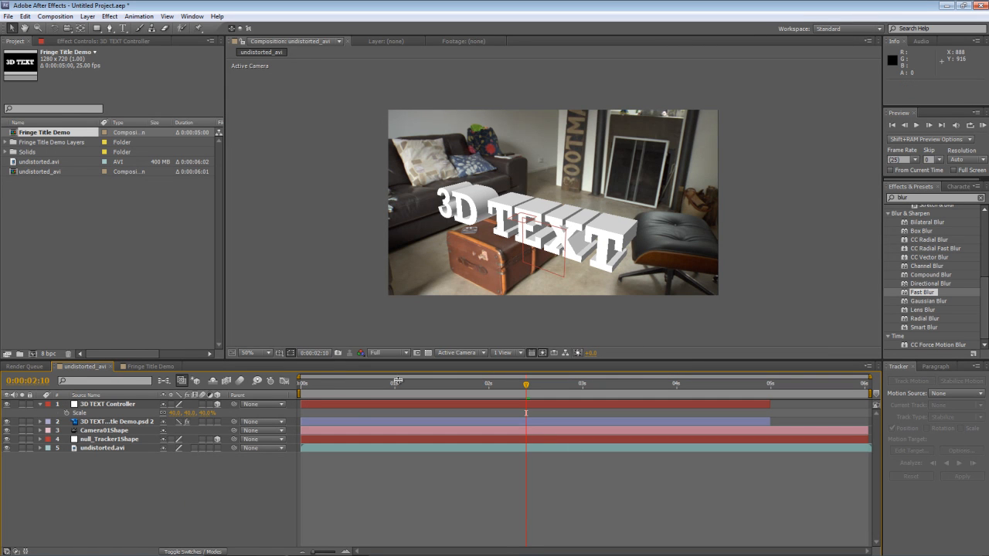
pyautogui.click(425, 383)
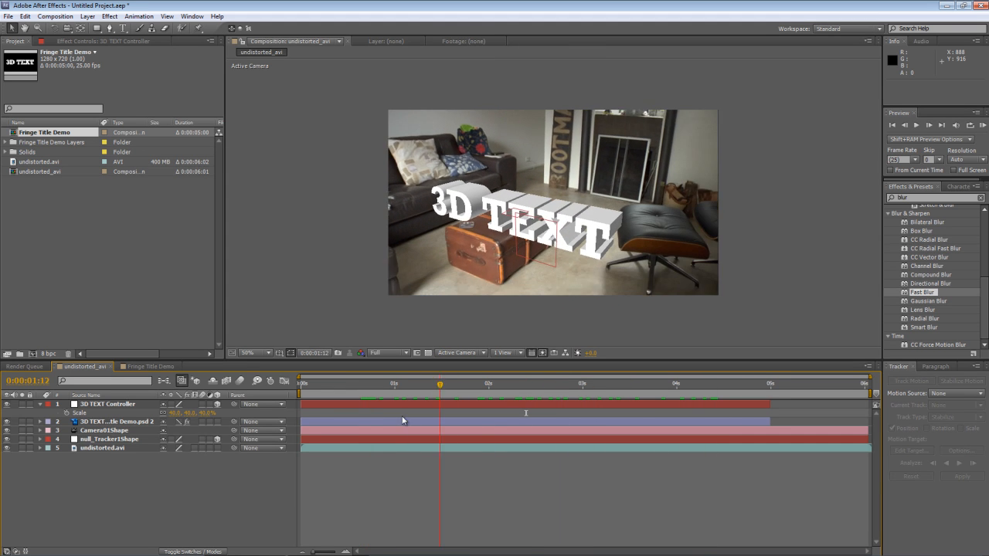
pyautogui.click(655, 383)
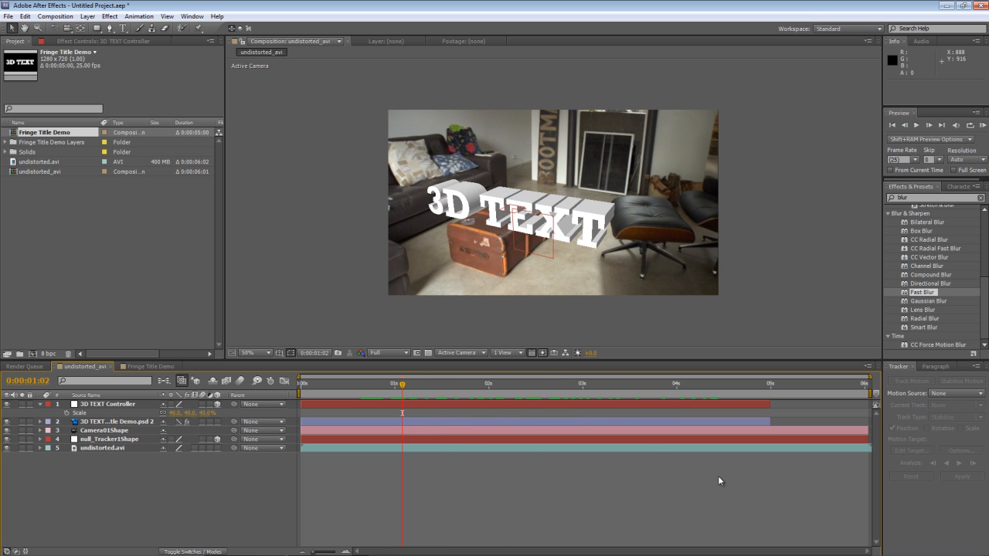
pyautogui.click(108, 405)
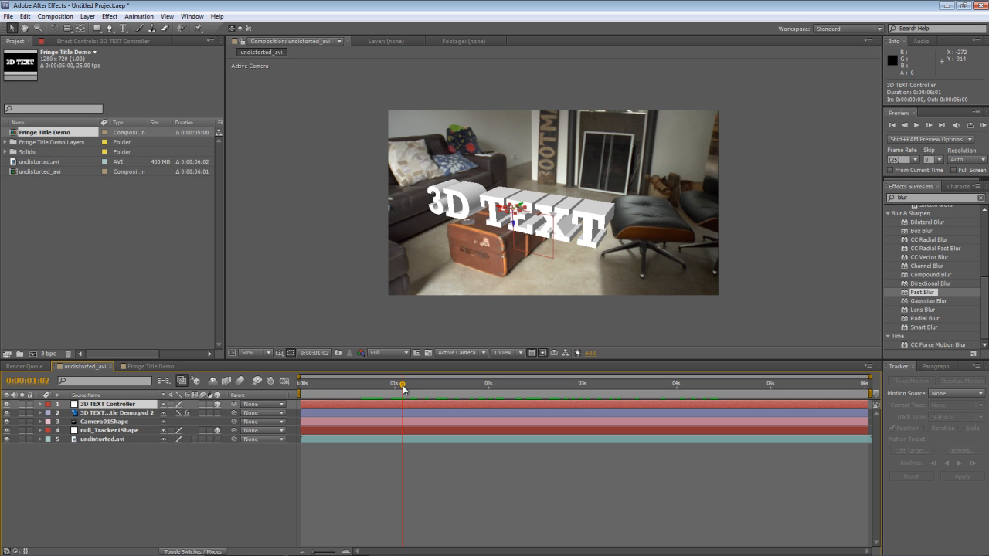
pyautogui.click(638, 383)
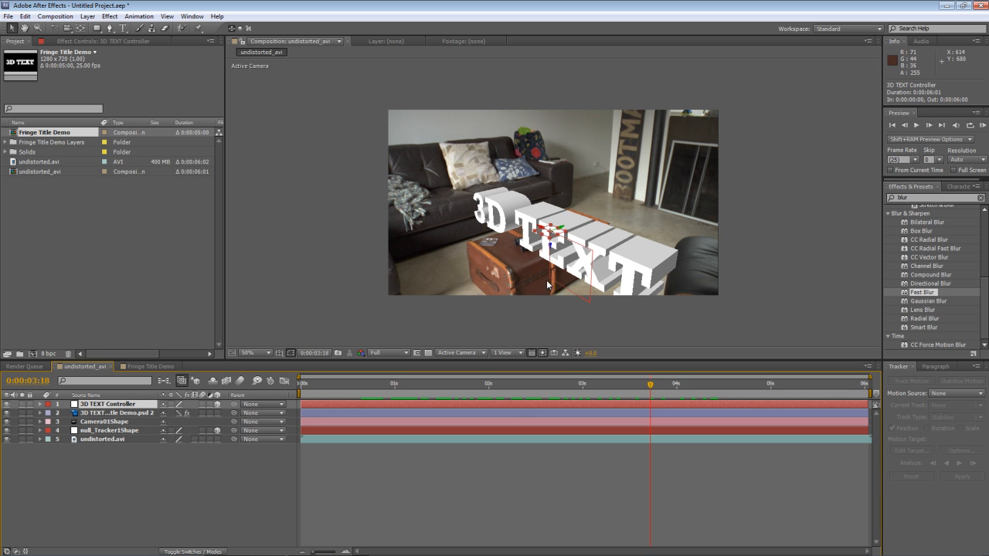
pyautogui.moveTo(534, 267)
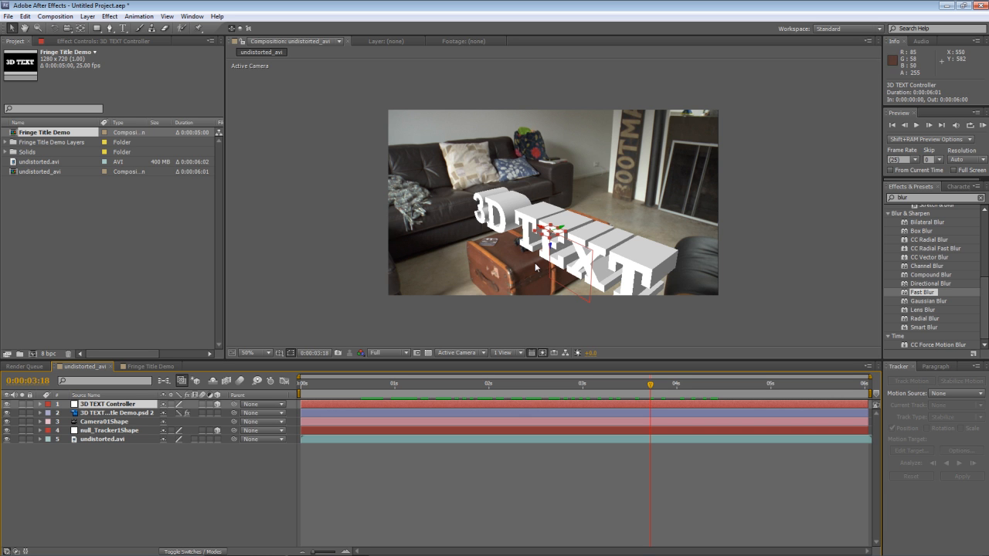
pyautogui.moveTo(166, 497)
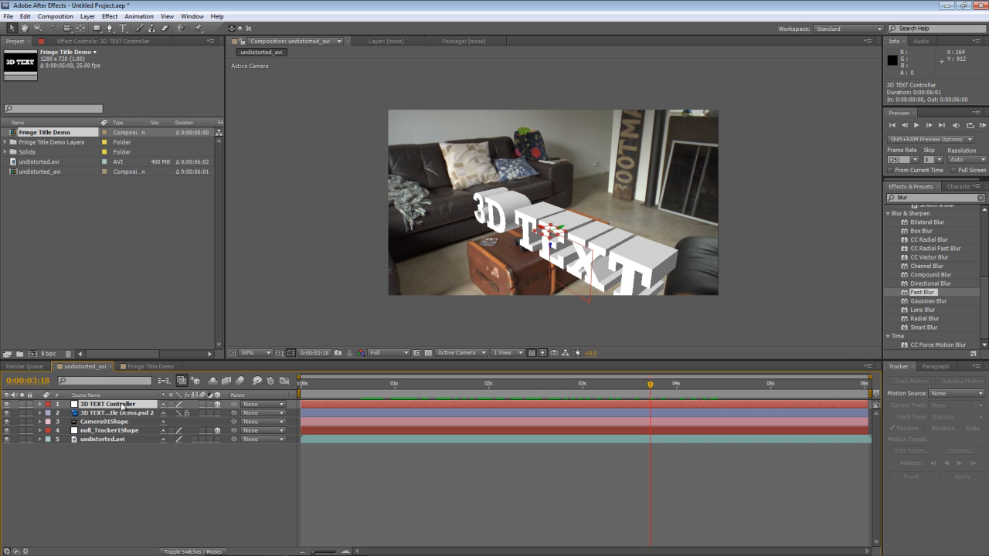
# Lift the 3D TEXT Controller's Y Position so the title floats above the trunk, then zoom in to check it.
pyautogui.click(40, 405)
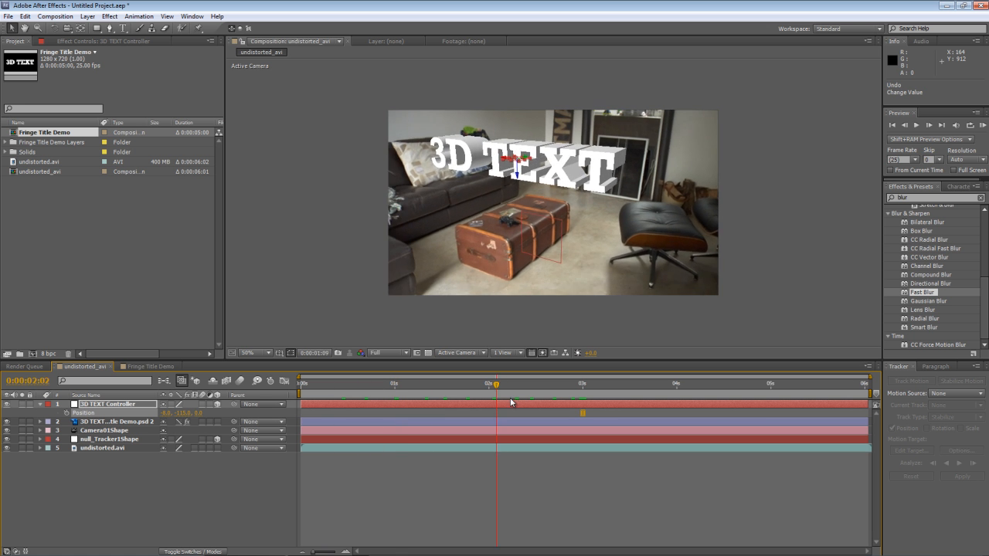
pyautogui.click(842, 383)
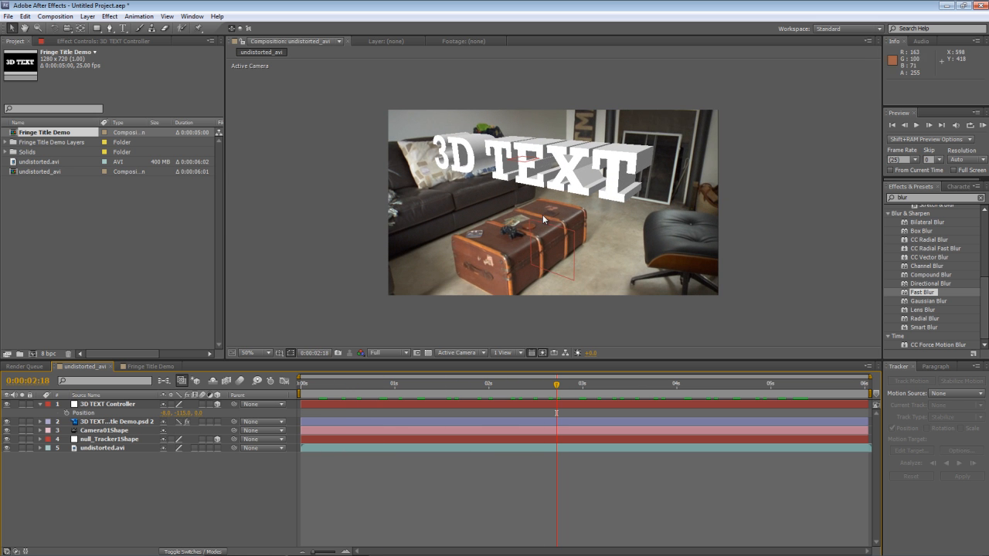
pyautogui.click(247, 353)
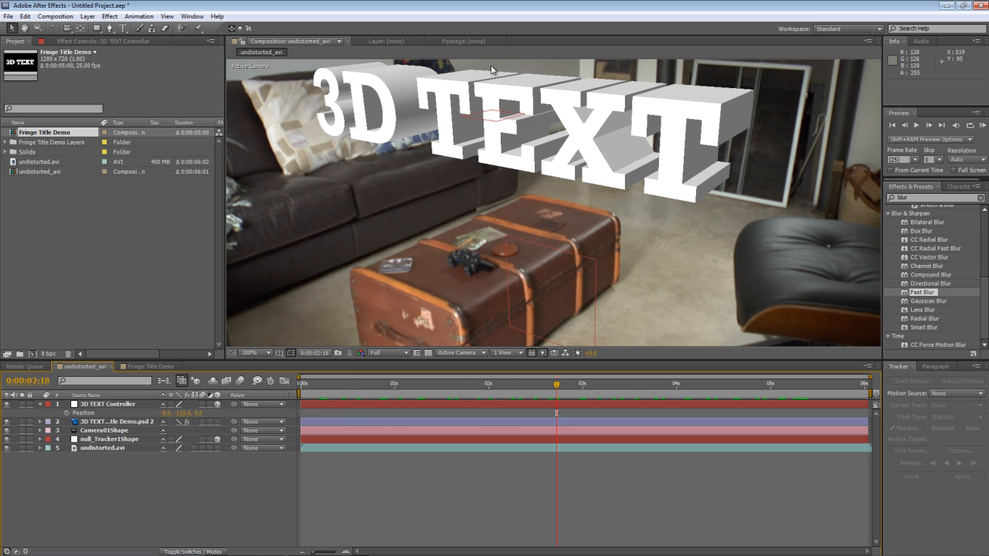
pyautogui.moveTo(733, 124)
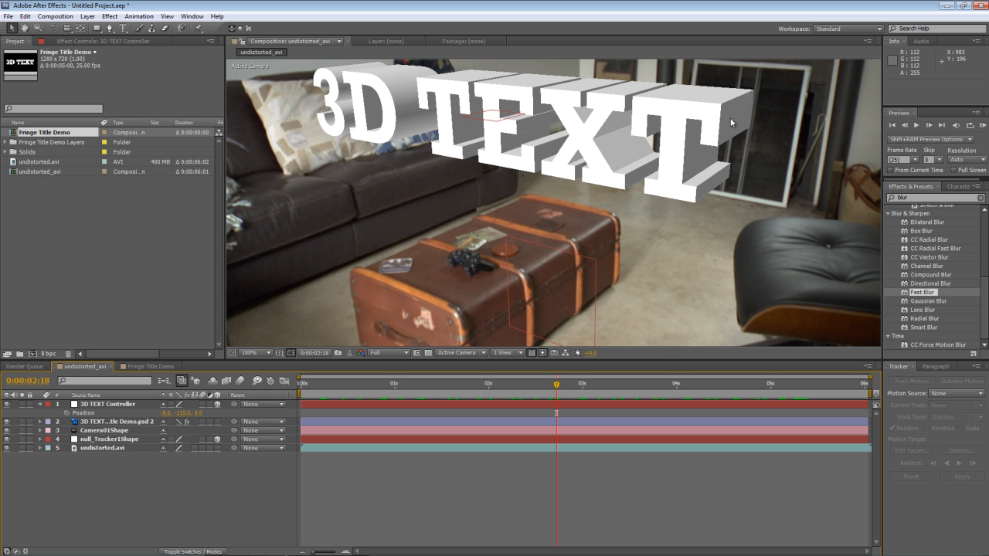
pyautogui.moveTo(720, 127)
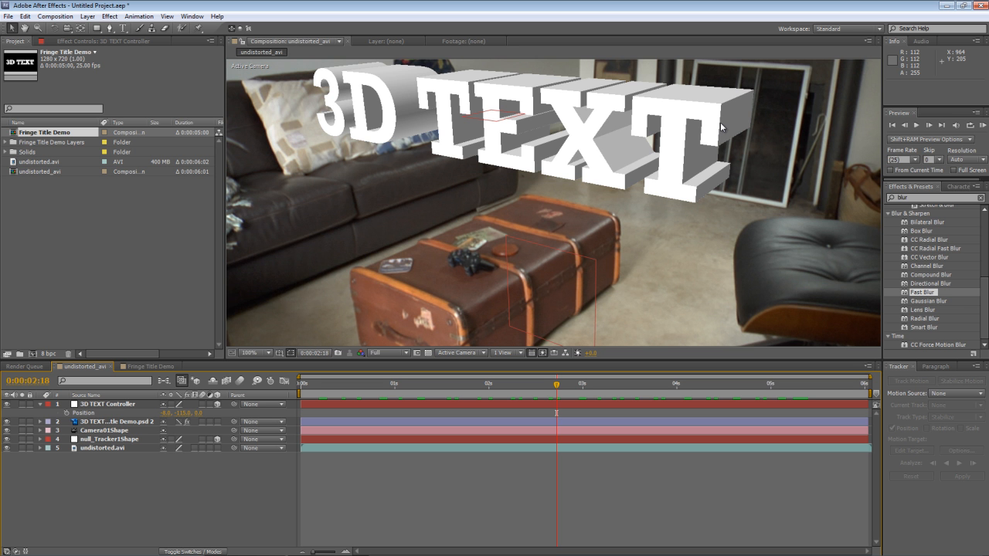
pyautogui.moveTo(930, 219)
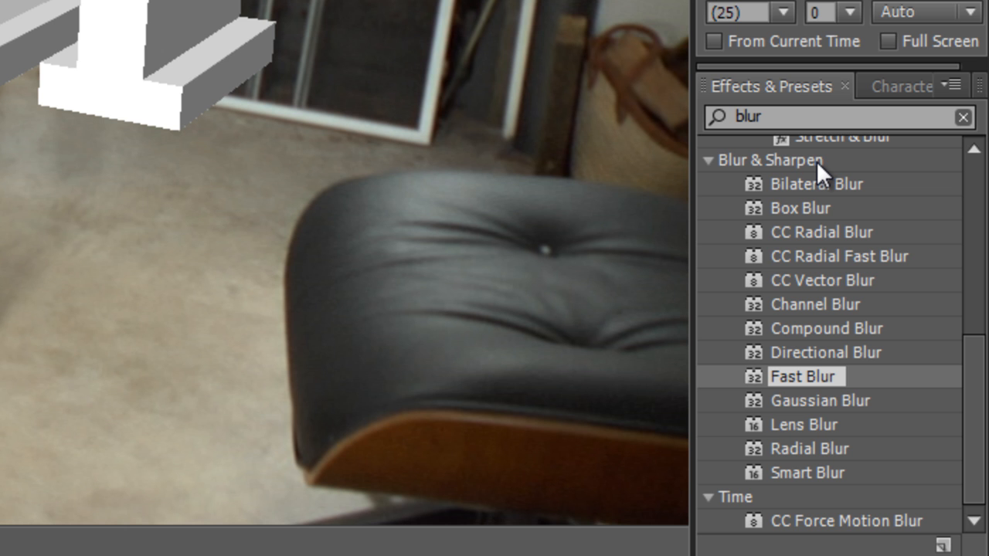
pyautogui.moveTo(822, 396)
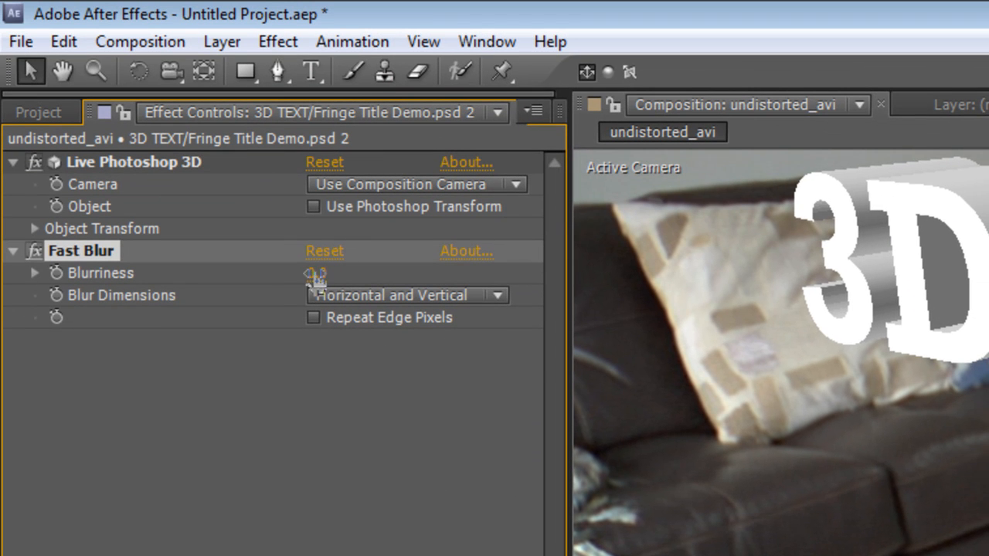
# Set the Fast Blur Blurriness value on the 3D TEXT layer in Effect Controls.
pyautogui.click(331, 273)
pyautogui.write('2')
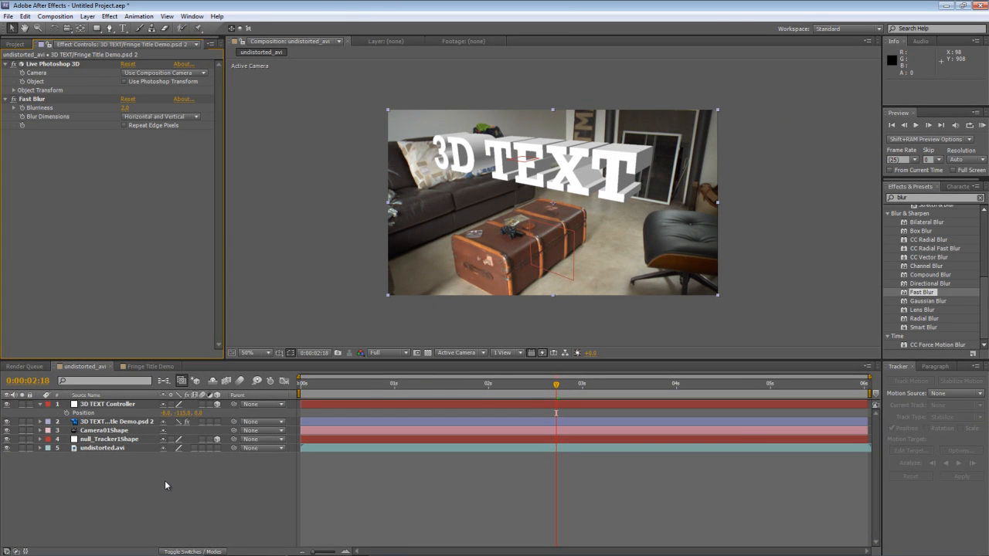
pyautogui.moveTo(392, 389)
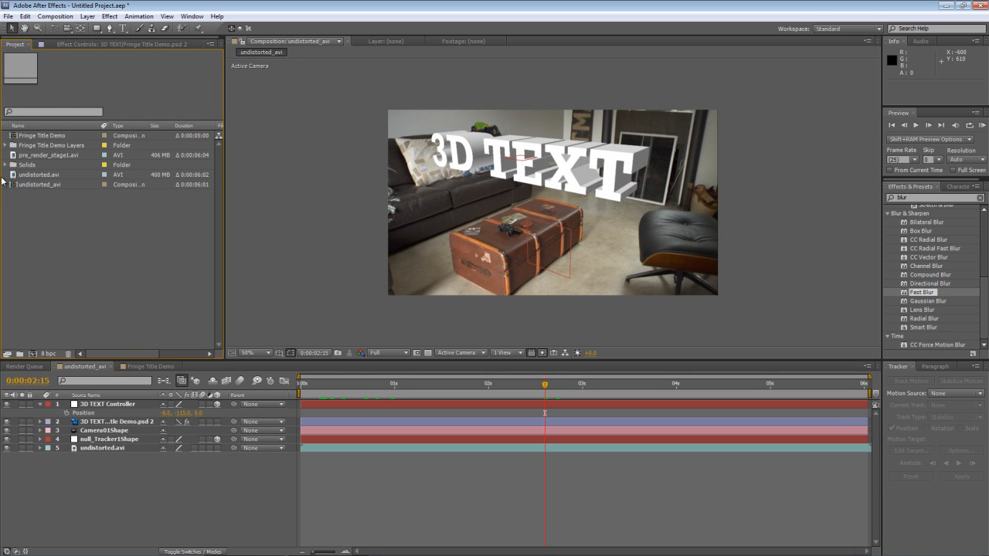
# Open pre_render_stage1 and scrub through the laptop title demo footage at several frames.
pyautogui.doubleClick(49, 151)
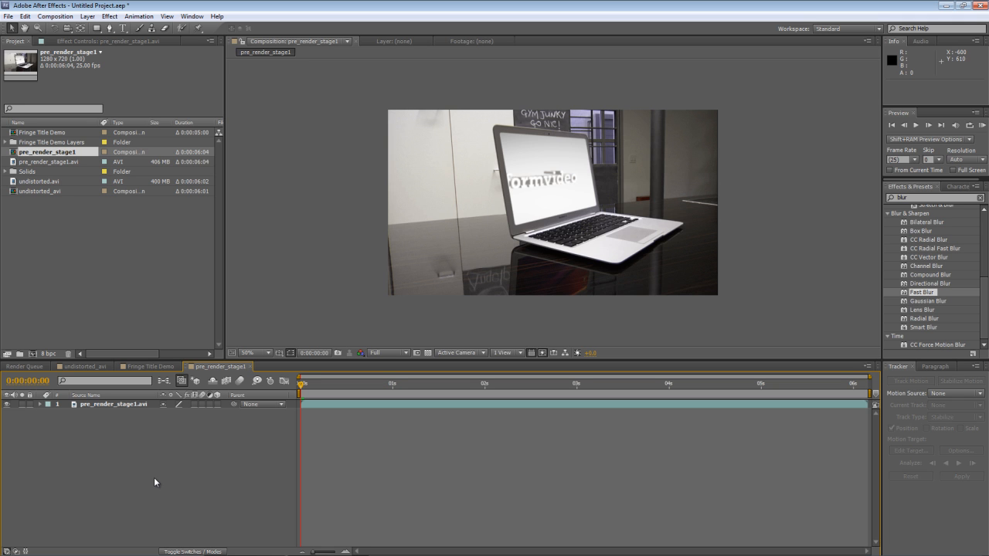
pyautogui.moveTo(301, 383)
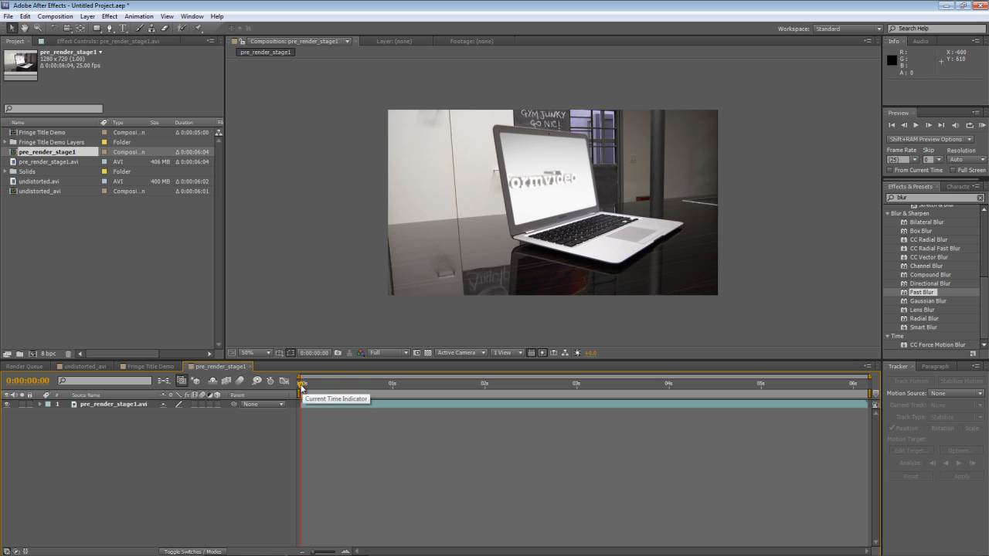
pyautogui.moveTo(302, 383); pyautogui.dragTo(408, 383)
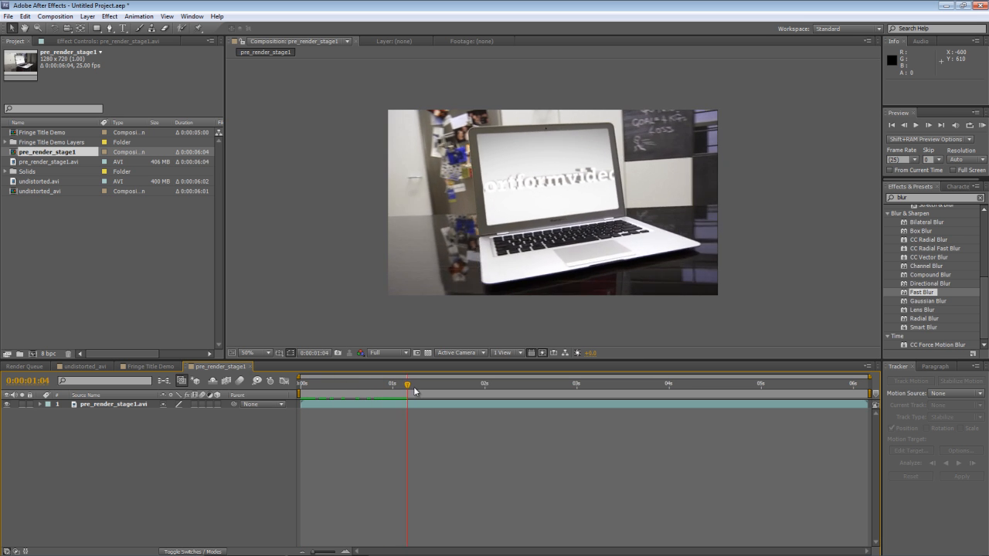
pyautogui.click(621, 383)
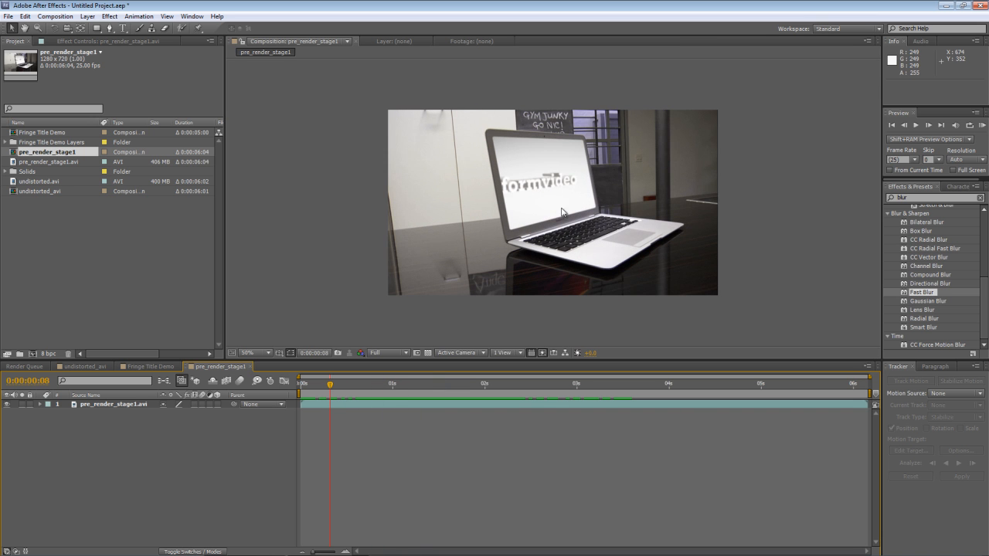
pyautogui.moveTo(541, 188)
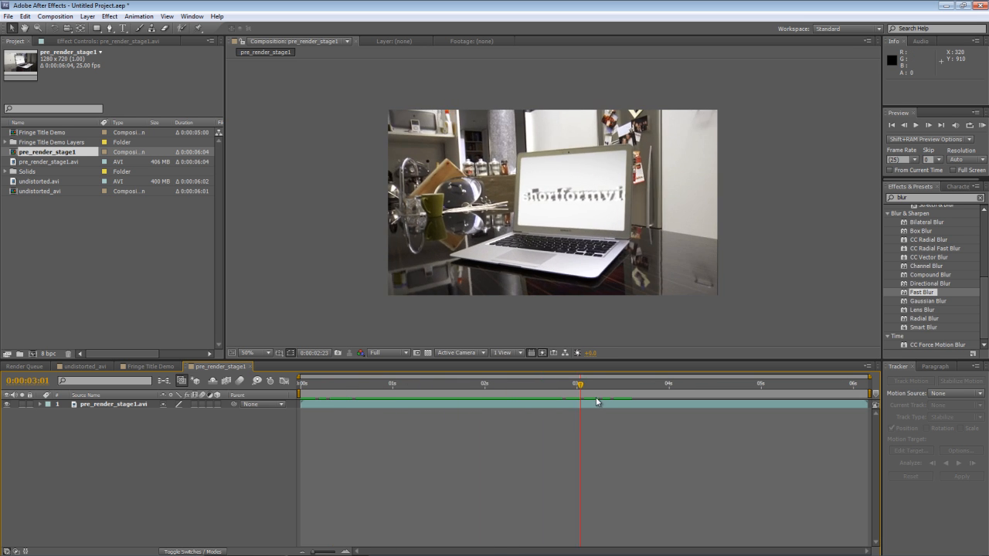
pyautogui.click(812, 383)
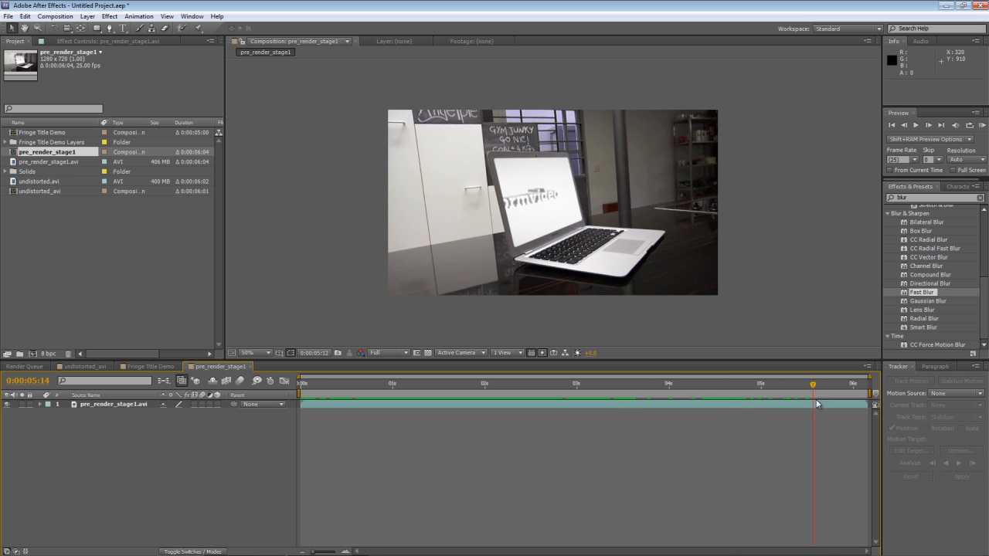
pyautogui.click(567, 398)
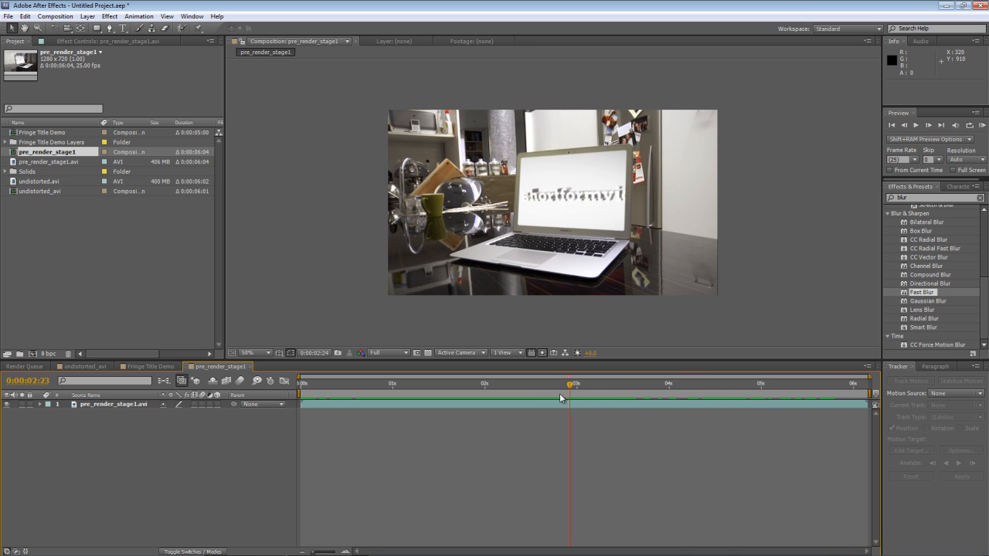
pyautogui.click(523, 383)
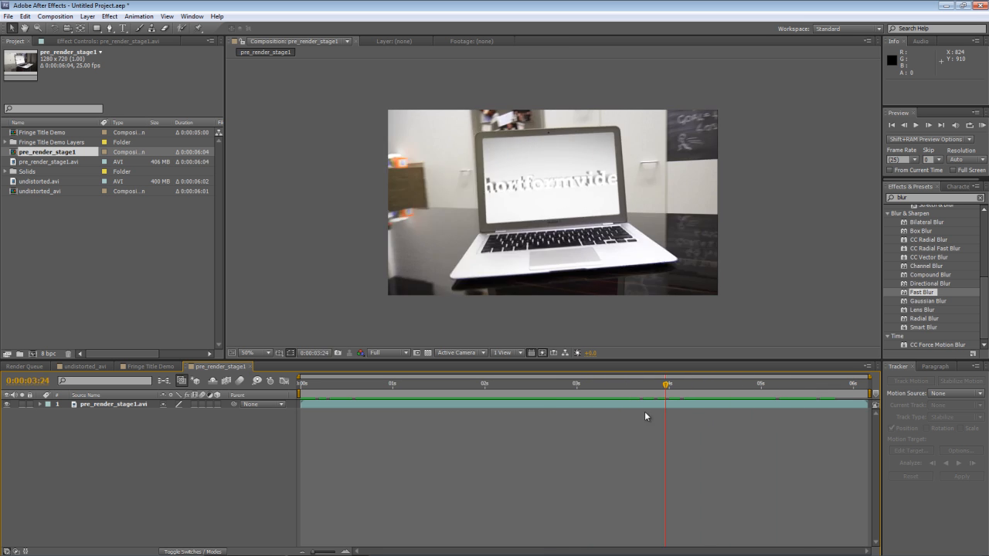
pyautogui.click(701, 383)
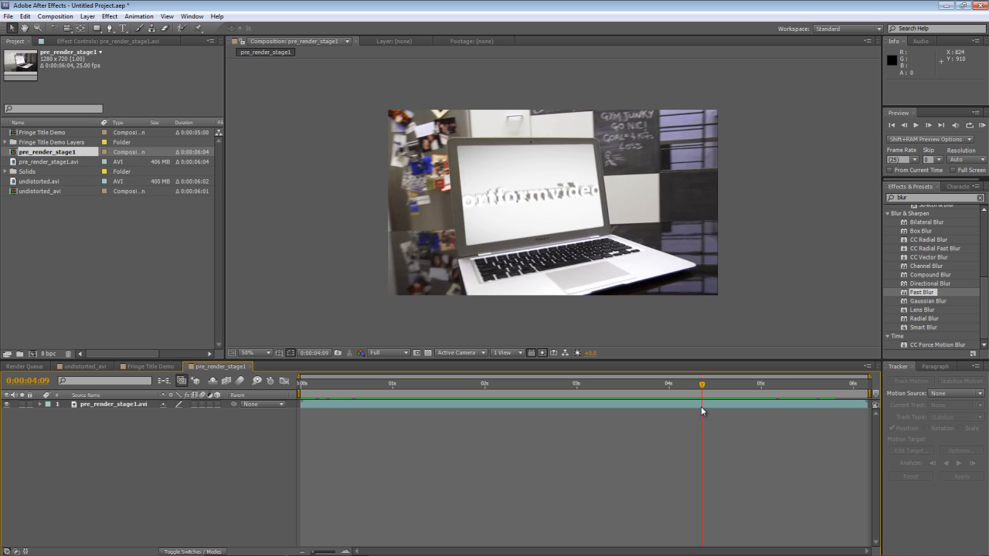